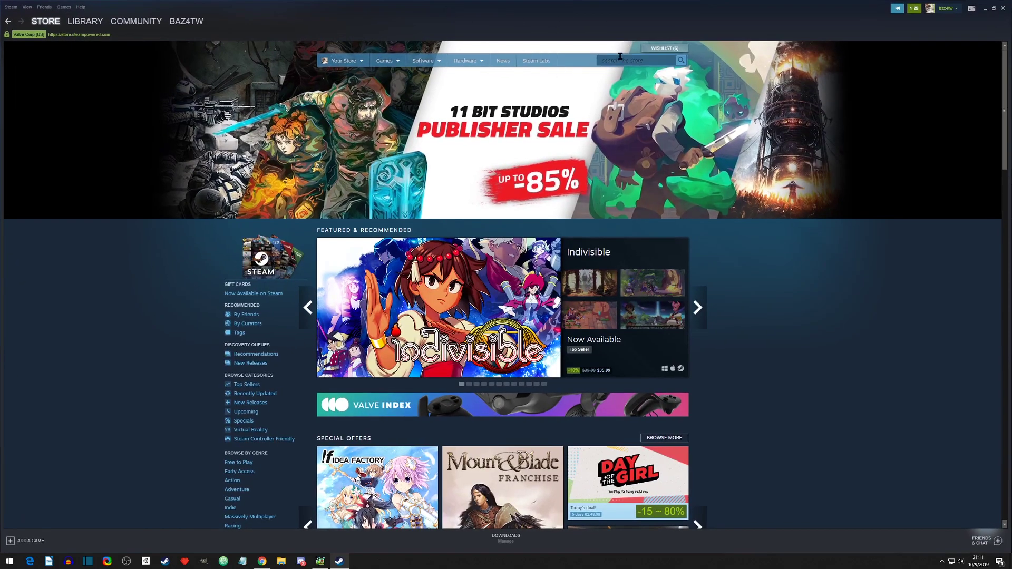
# Step: Search the Steam store for 'pixel' to find Pixel Game Maker MV, then launch it
pyautogui.write('pixel')
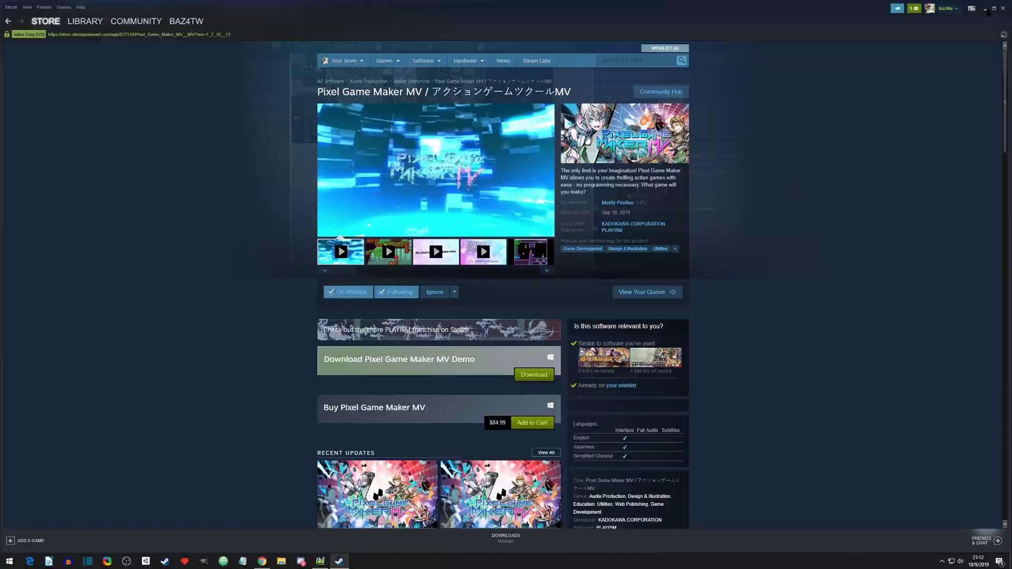
pyautogui.click(984, 8)
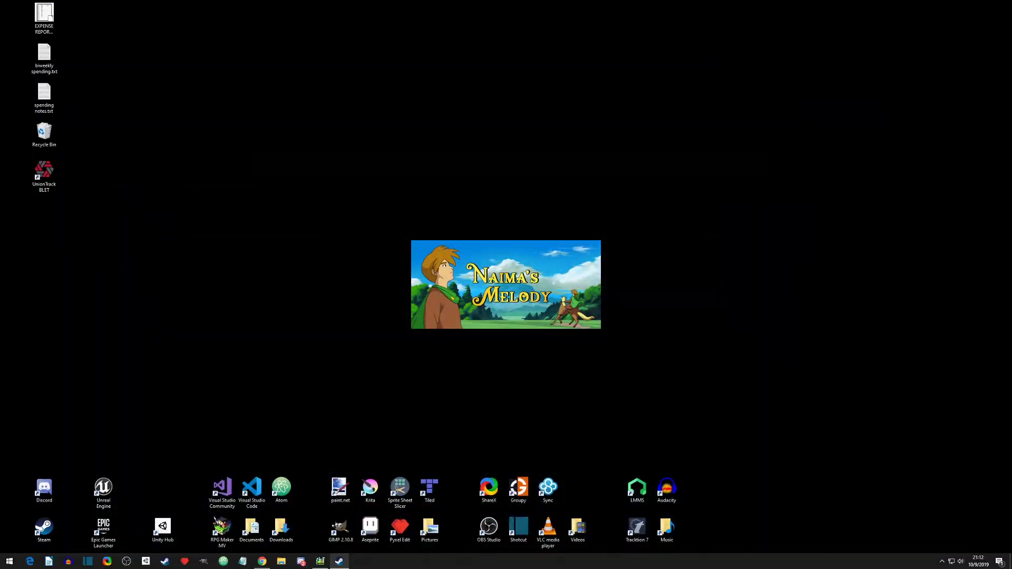
# Step: Show the Recent Projects list with test, Smooth Camera and Benchmark
pyautogui.click(319, 560)
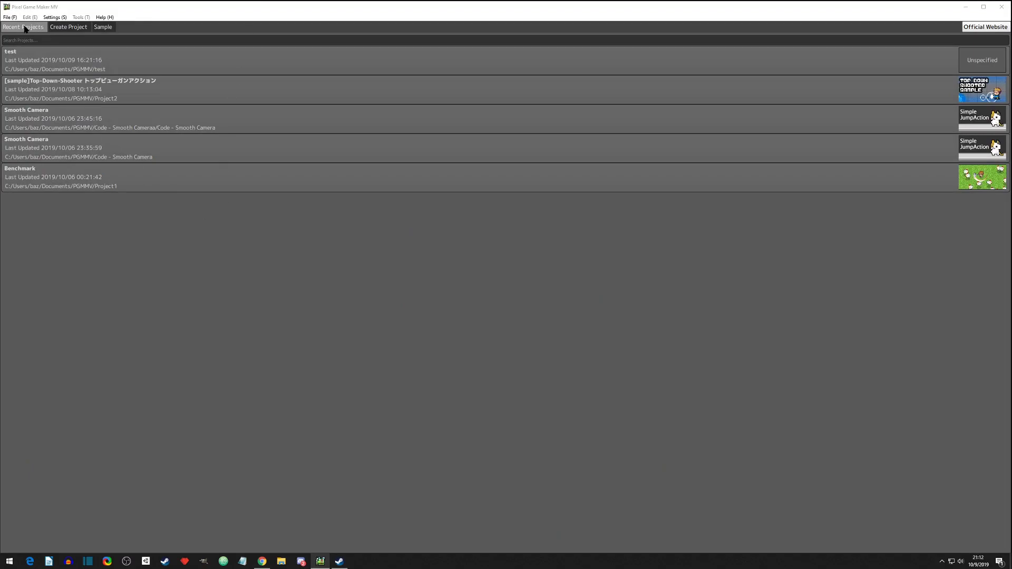
pyautogui.moveTo(24, 29)
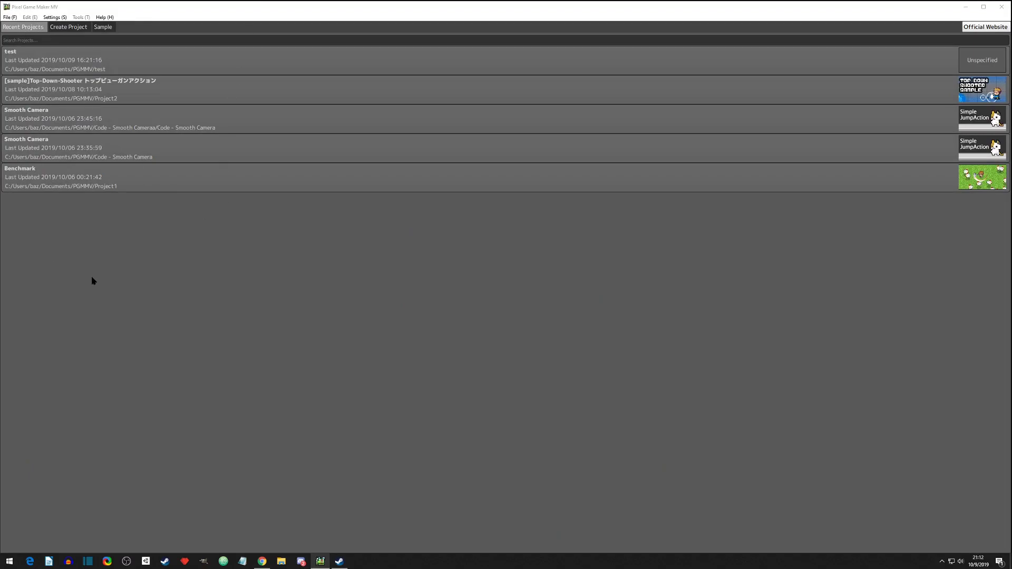
pyautogui.moveTo(64, 28)
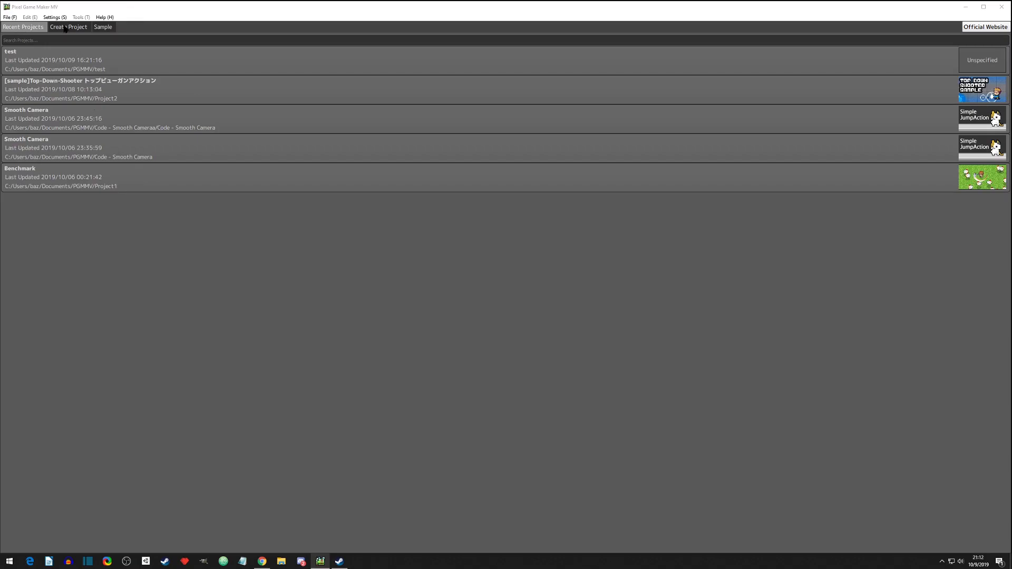
# Step: Start a new project and browse the Sample list: Benchmark, BikeDashExcite!, LA-MULANA2 SAMPLE
pyautogui.click(68, 27)
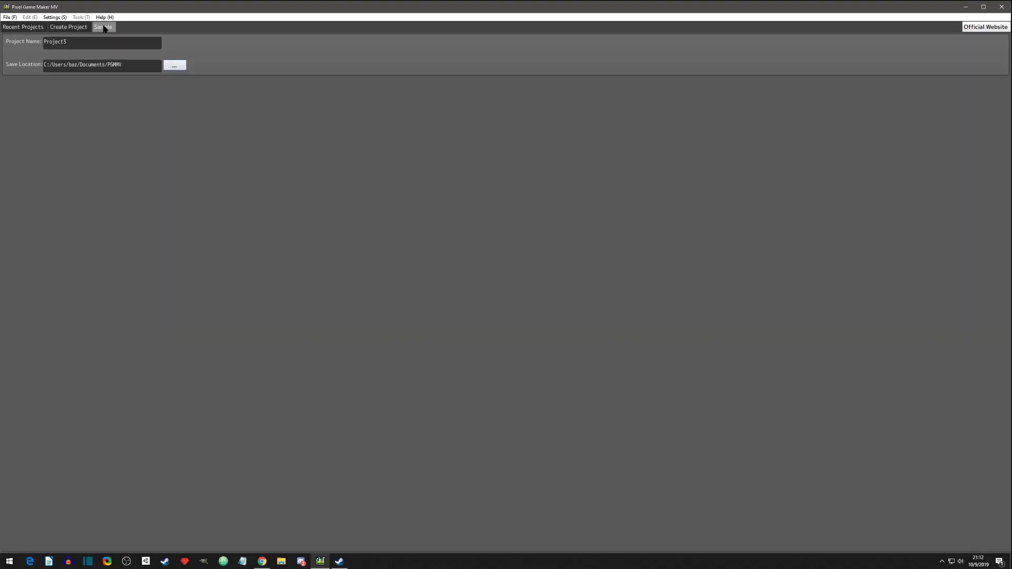
pyautogui.click(102, 27)
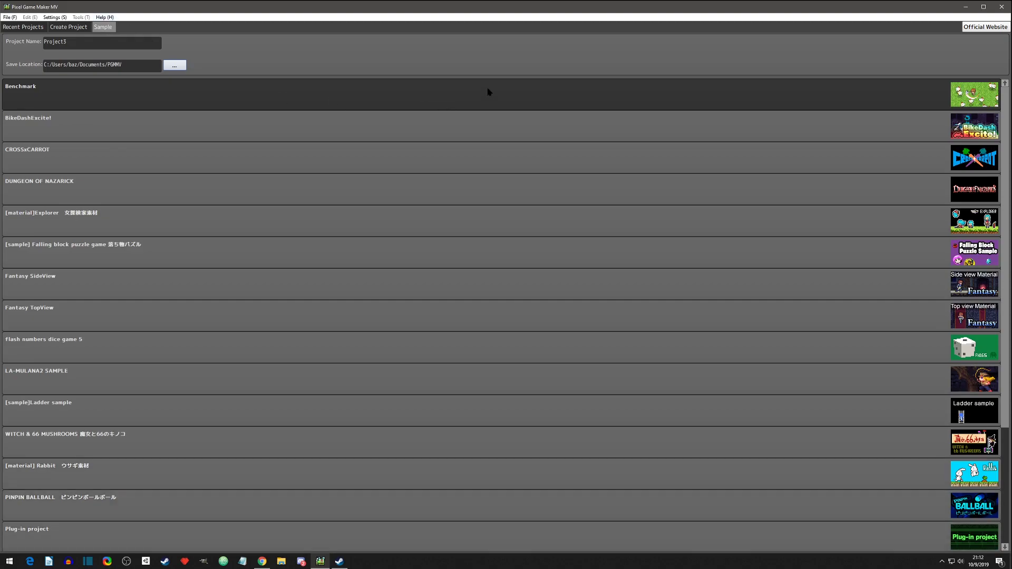
pyautogui.moveTo(410, 56)
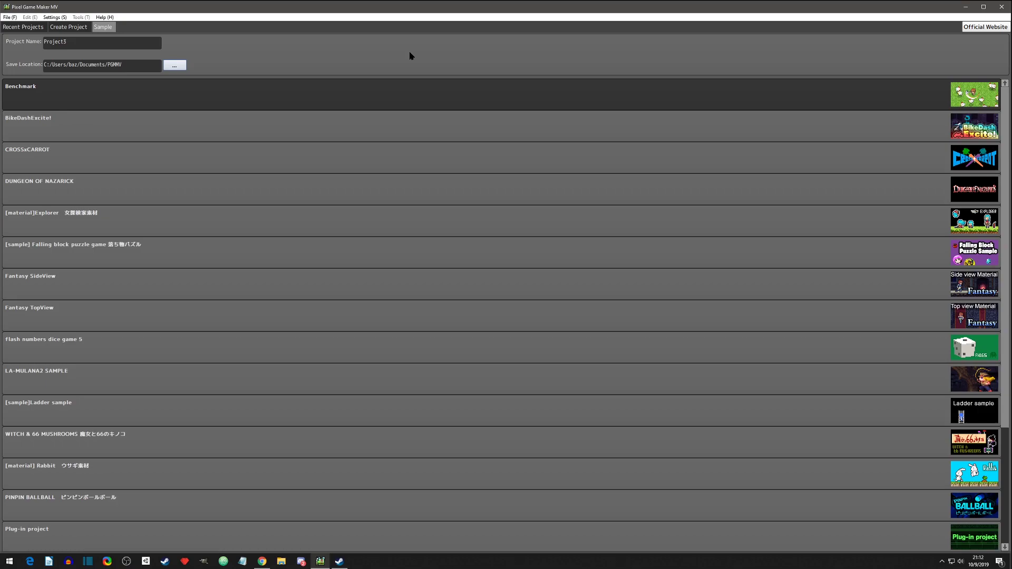
pyautogui.moveTo(533, 60)
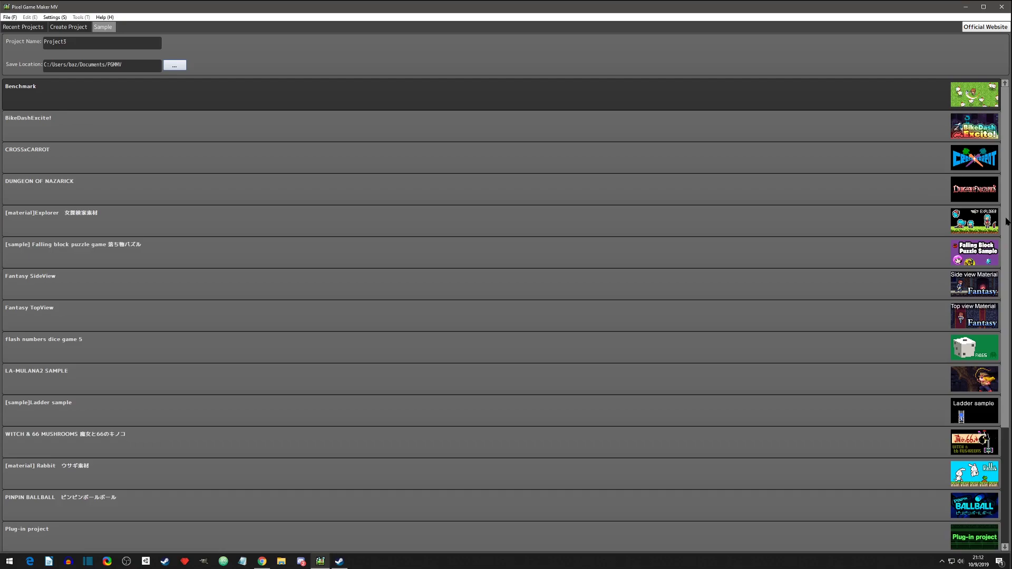
pyautogui.moveTo(1006, 120)
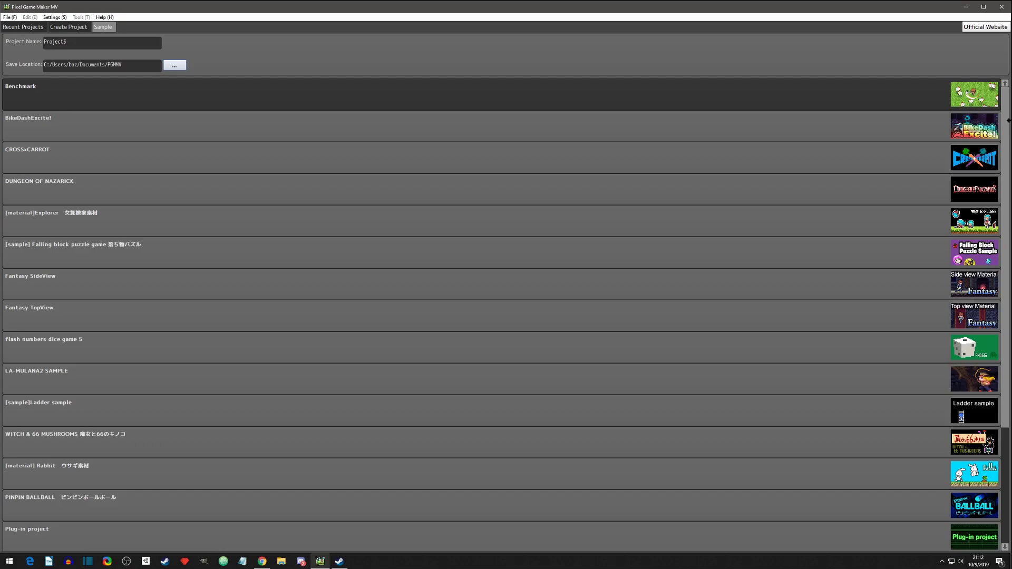
pyautogui.moveTo(993, 442)
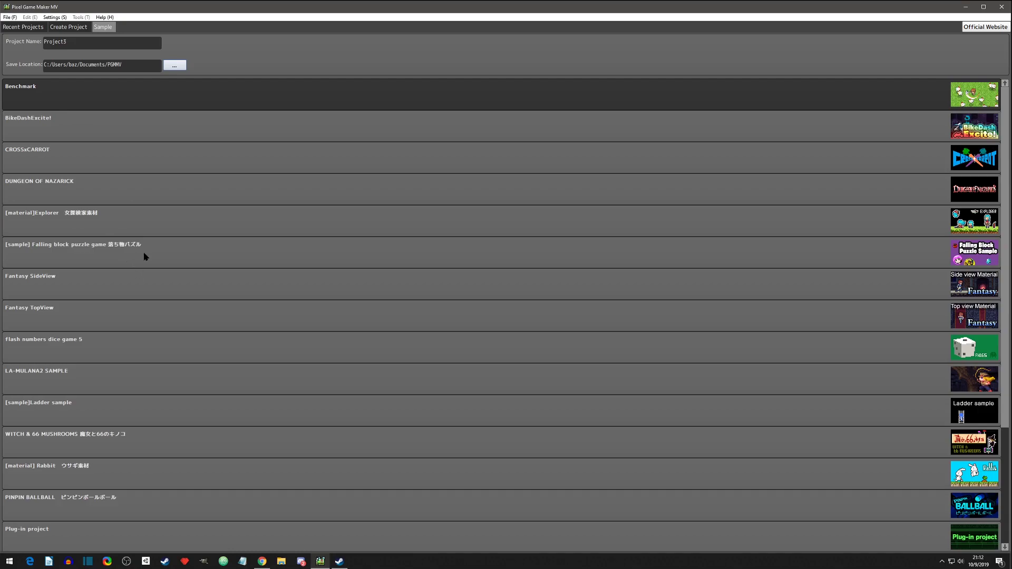
pyautogui.moveTo(124, 254)
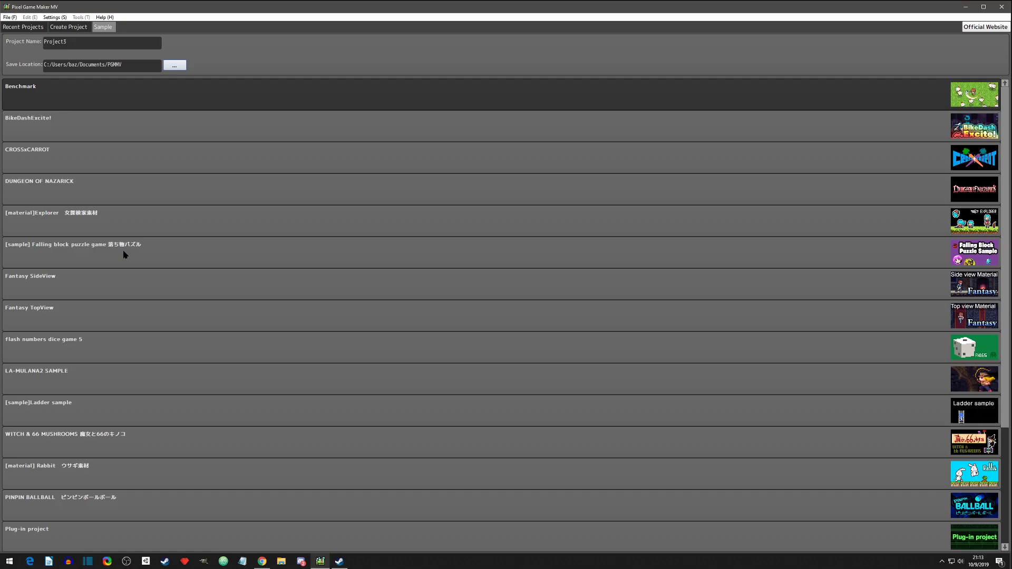
pyautogui.moveTo(132, 203)
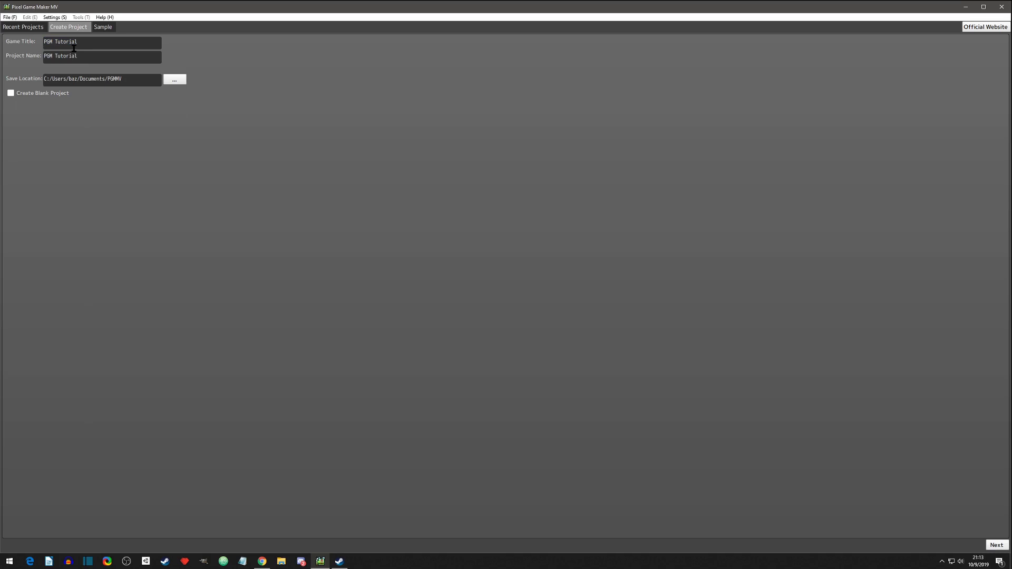
pyautogui.moveTo(27, 45)
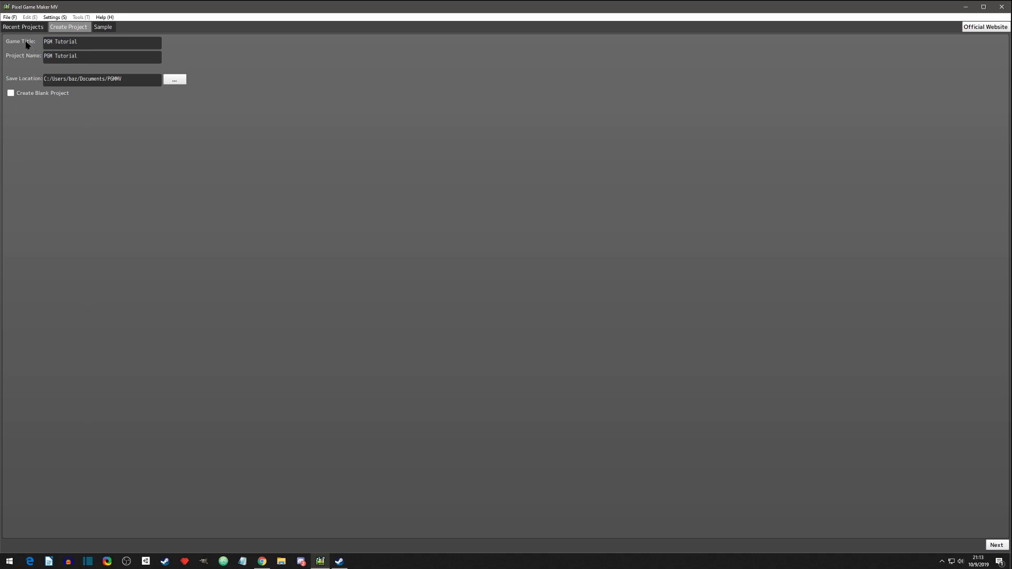
pyautogui.moveTo(29, 61)
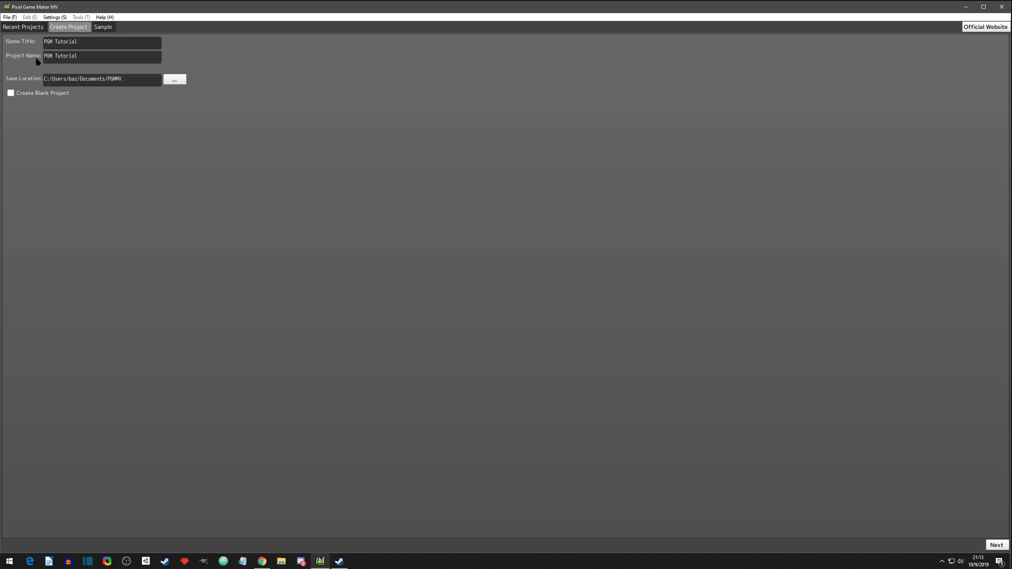
# Step: Title the project 'PGM Tutorial' as a blank project, then choose top-view action
pyautogui.click(101, 55)
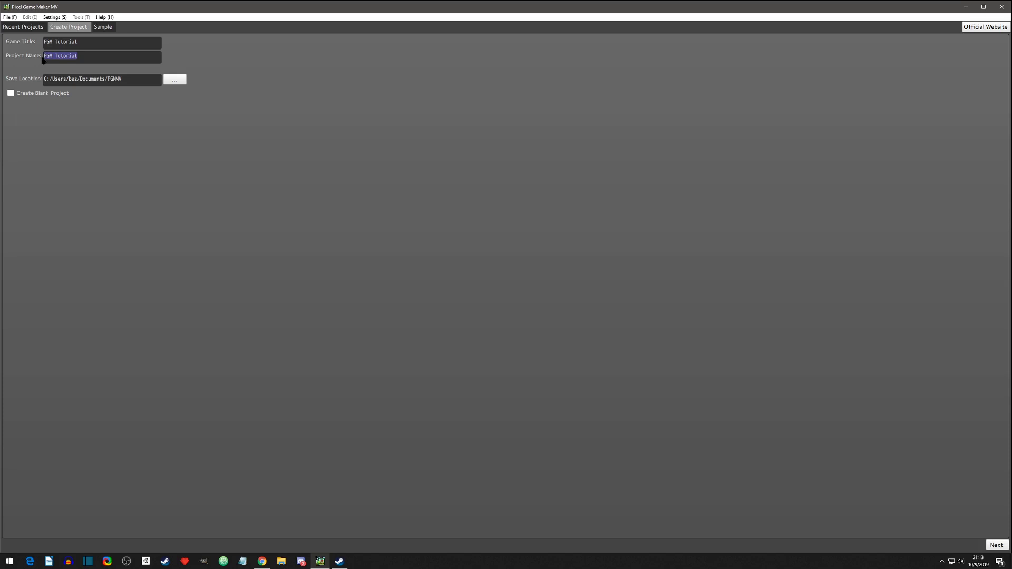
pyautogui.click(87, 57)
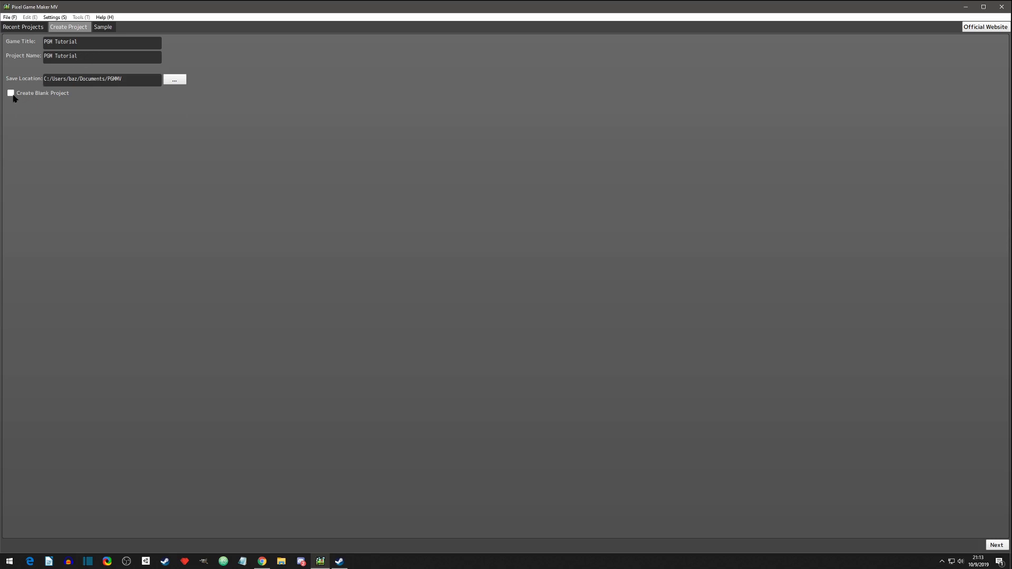
pyautogui.click(10, 92)
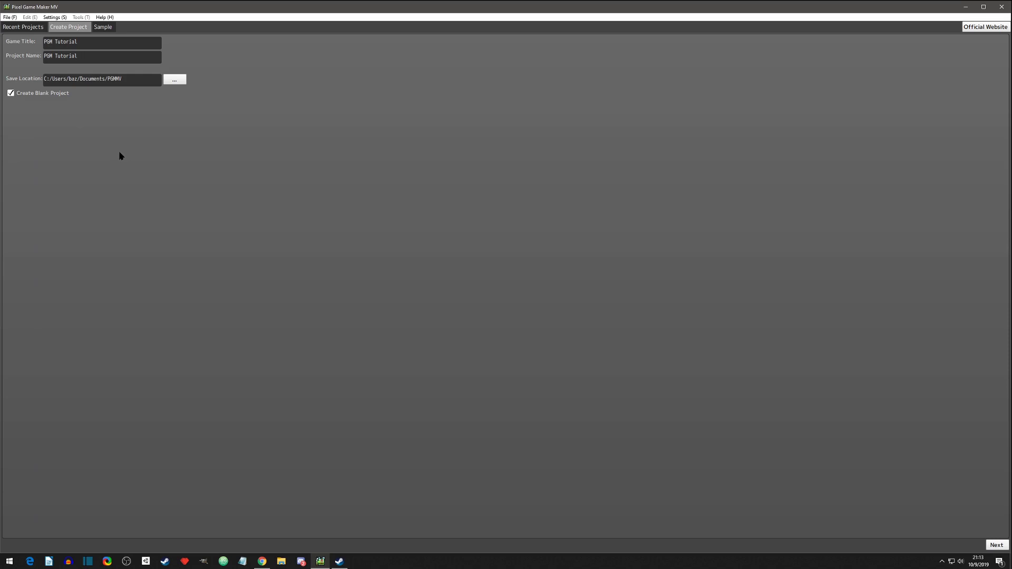
pyautogui.click(101, 55)
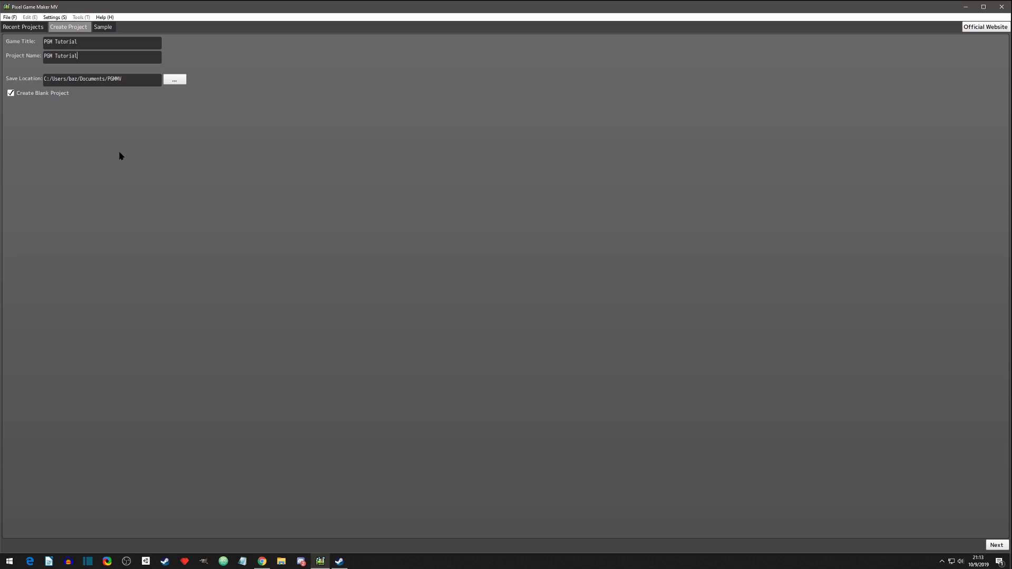
pyautogui.moveTo(426, 314)
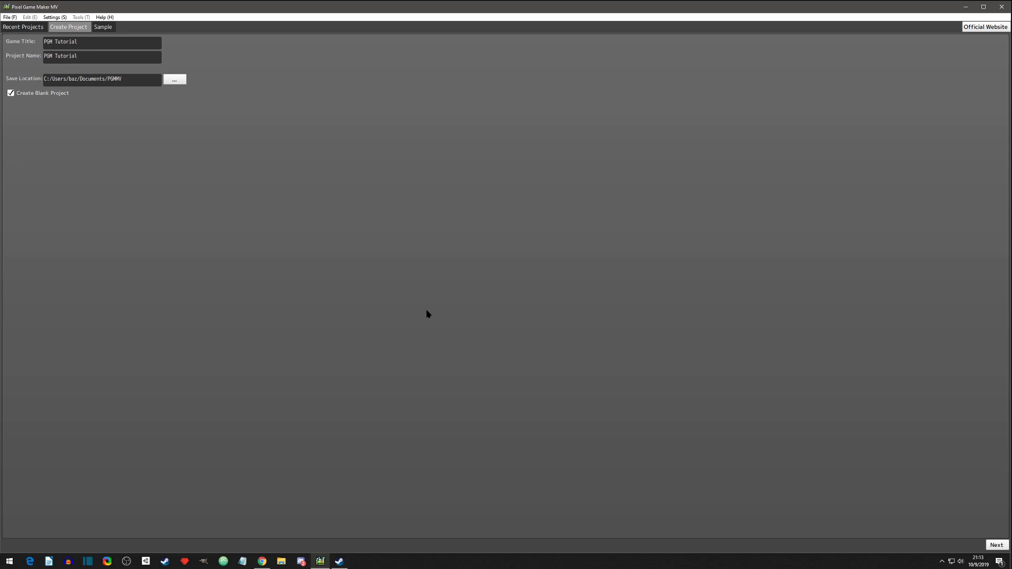
pyautogui.click(102, 55)
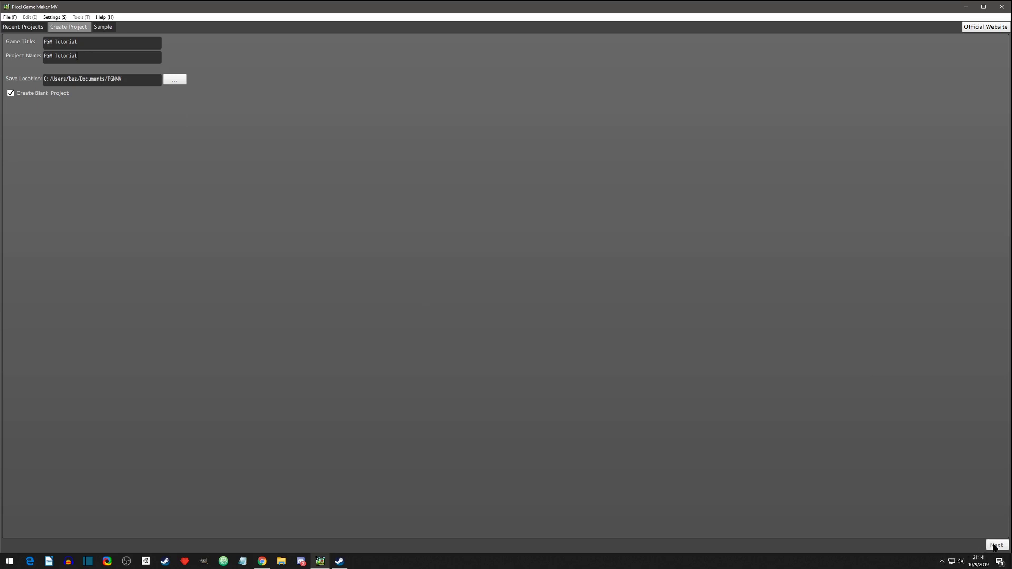
pyautogui.click(996, 545)
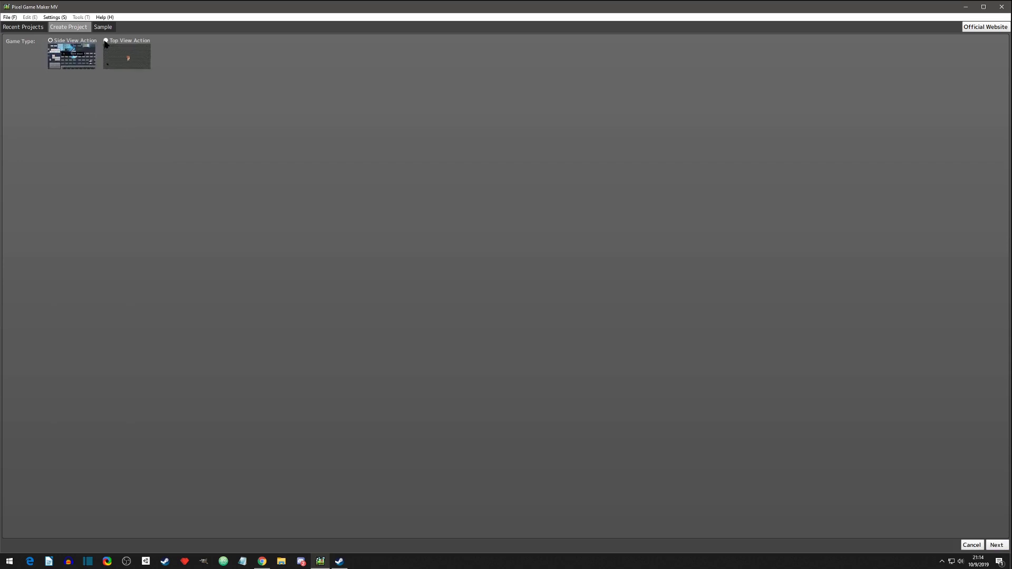
pyautogui.click(78, 41)
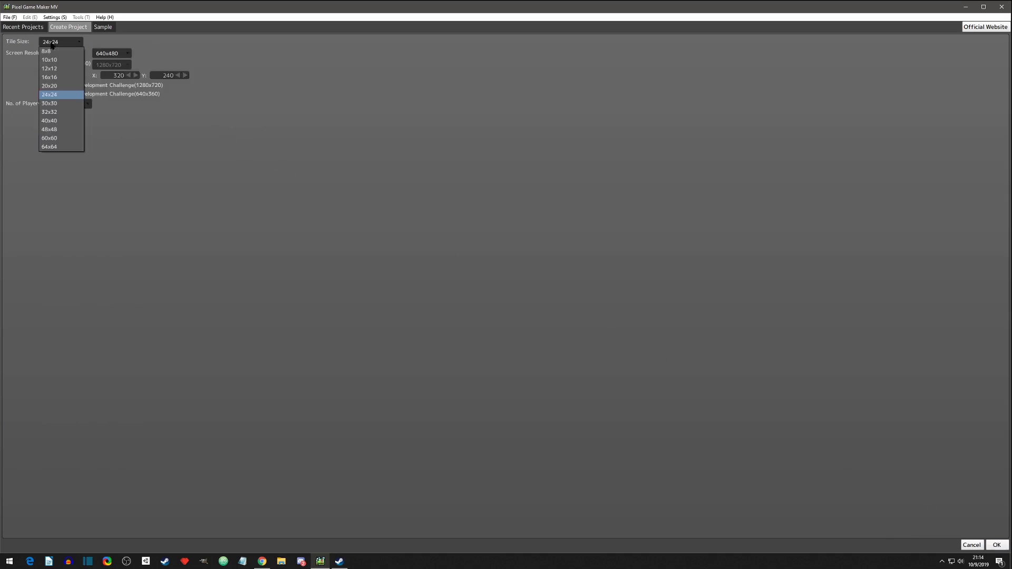
pyautogui.moveTo(48, 111)
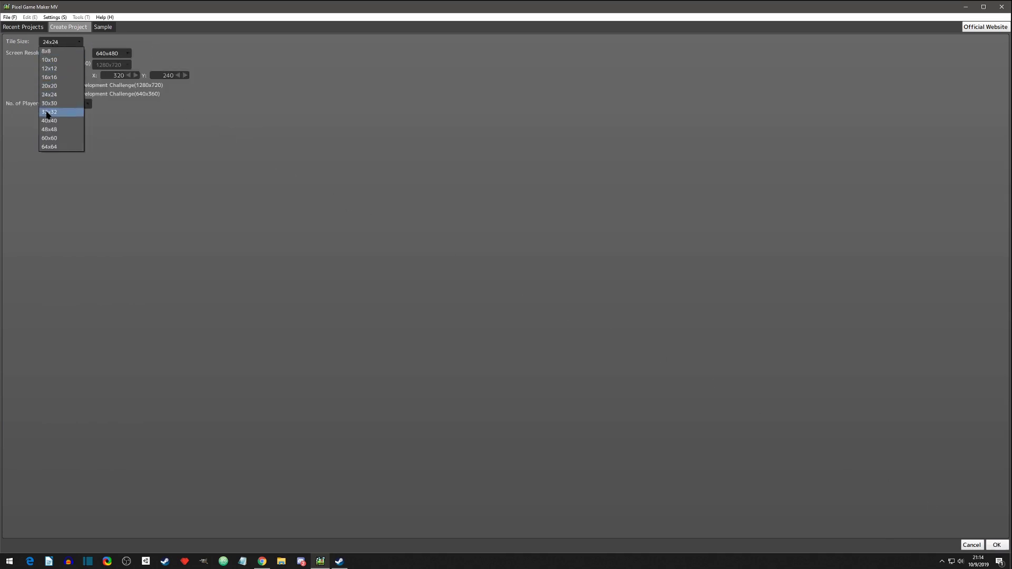
# Step: Create PGM Tutorial with 32x32 tiles and a 16:9, 1280x720 screen resolution
pyautogui.click(49, 112)
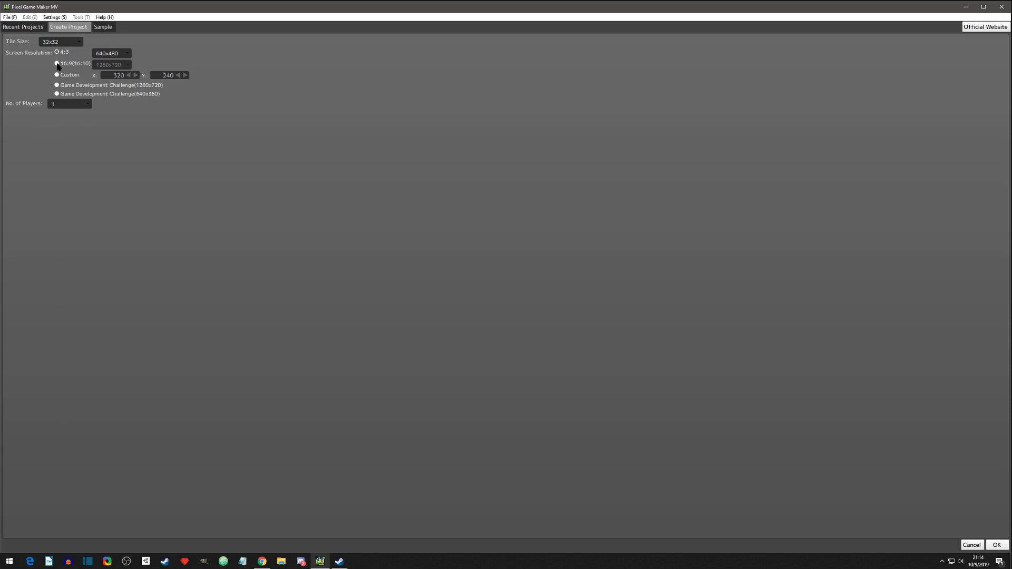
pyautogui.click(57, 63)
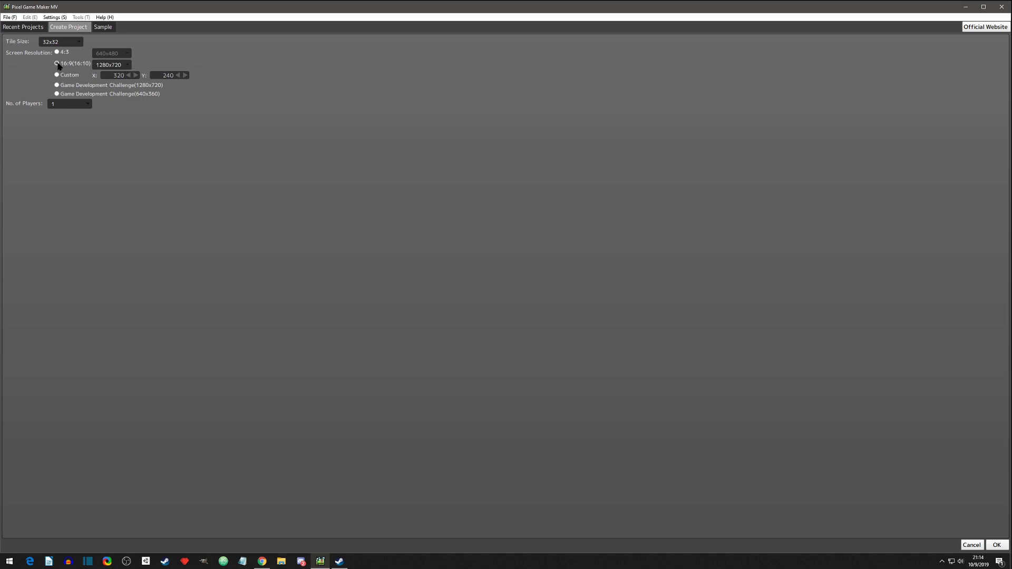
pyautogui.click(57, 63)
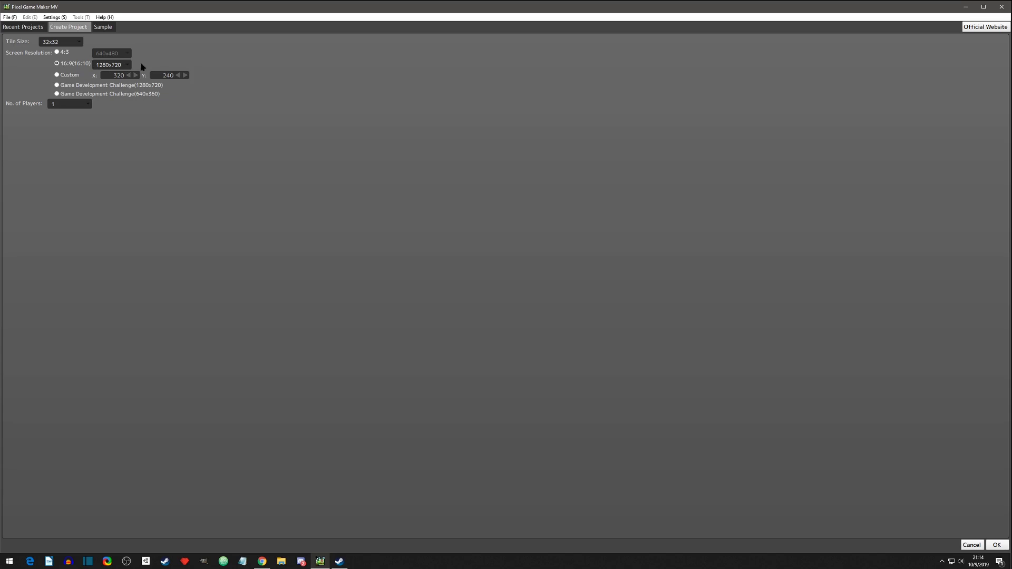
pyautogui.moveTo(193, 68)
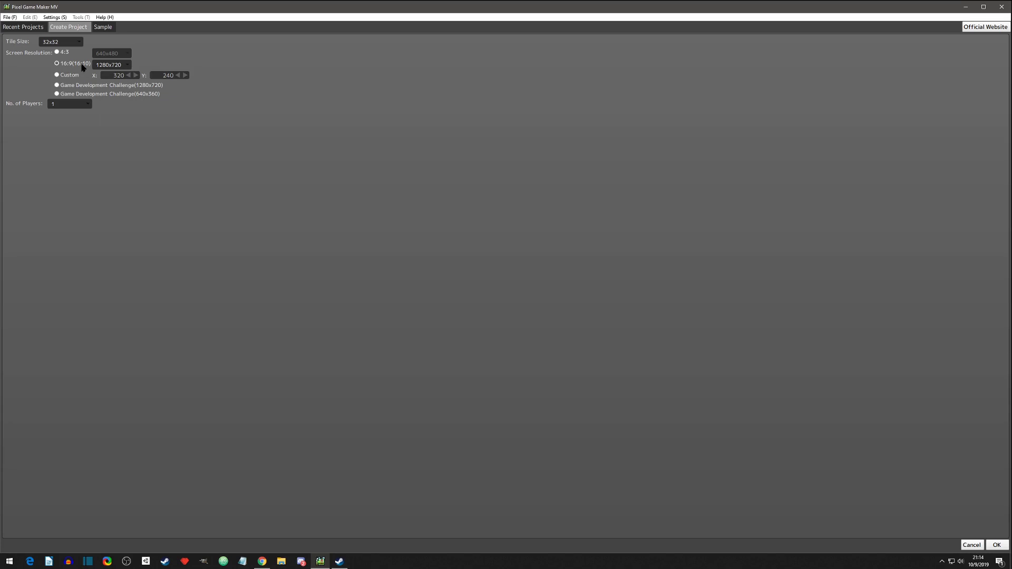
pyautogui.moveTo(57, 94)
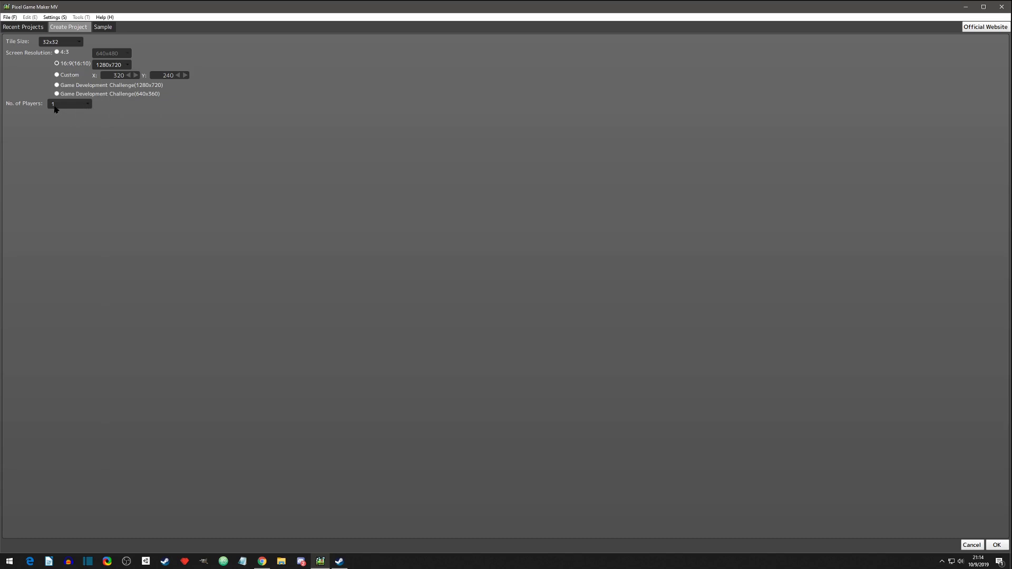
pyautogui.click(69, 104)
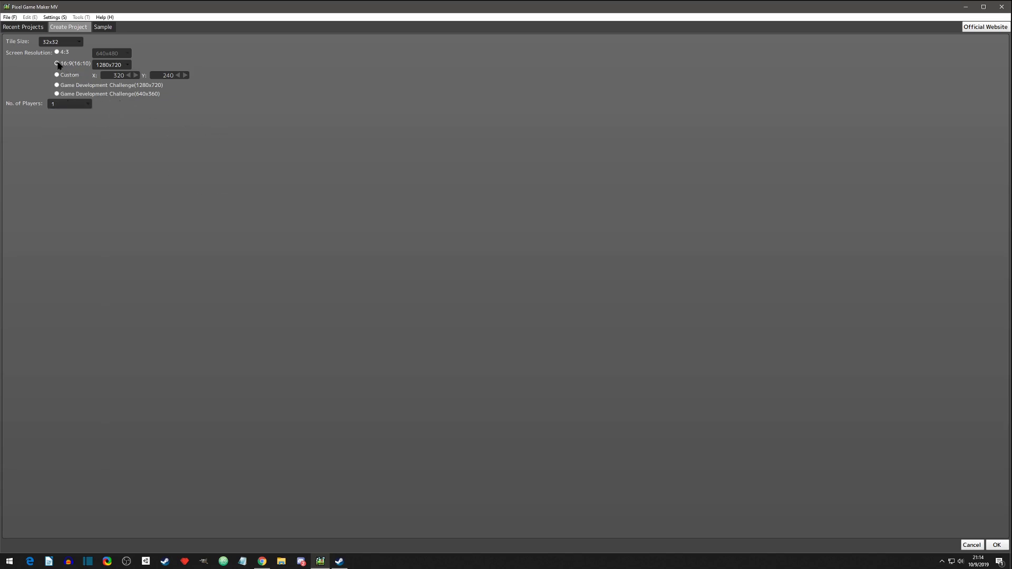
pyautogui.click(57, 63)
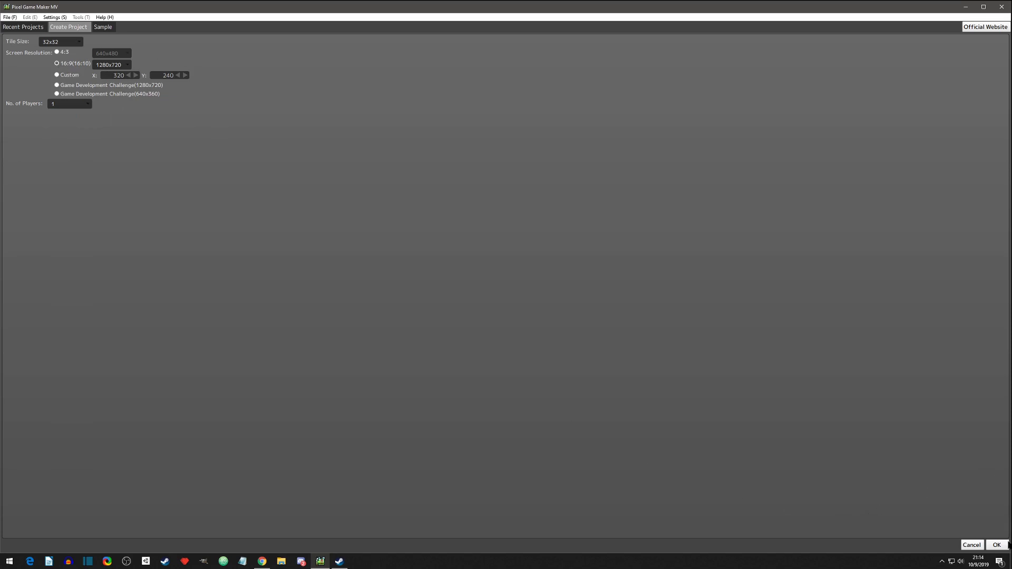
pyautogui.click(996, 545)
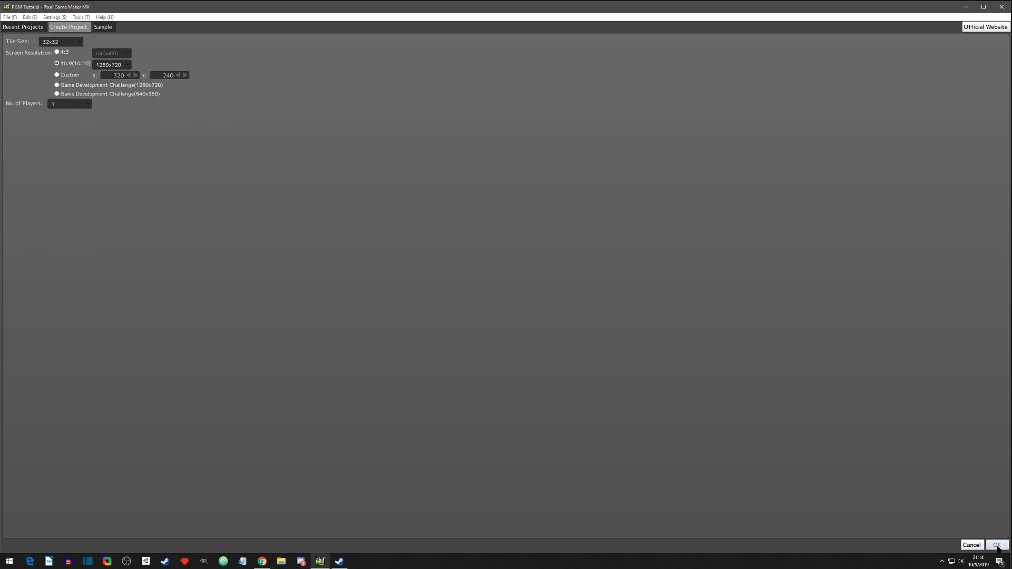
pyautogui.click(996, 545)
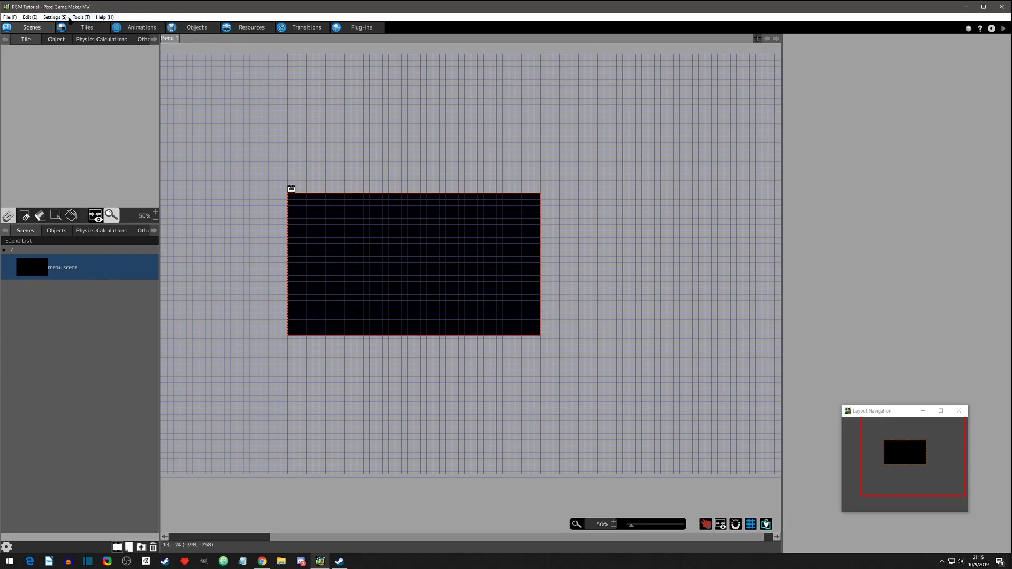
pyautogui.moveTo(241, 15)
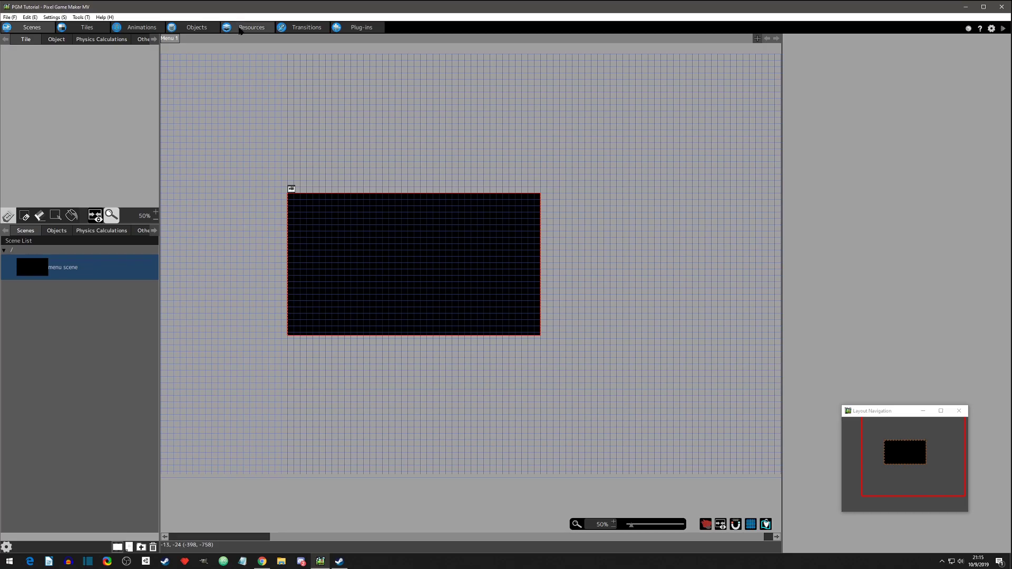
pyautogui.click(251, 27)
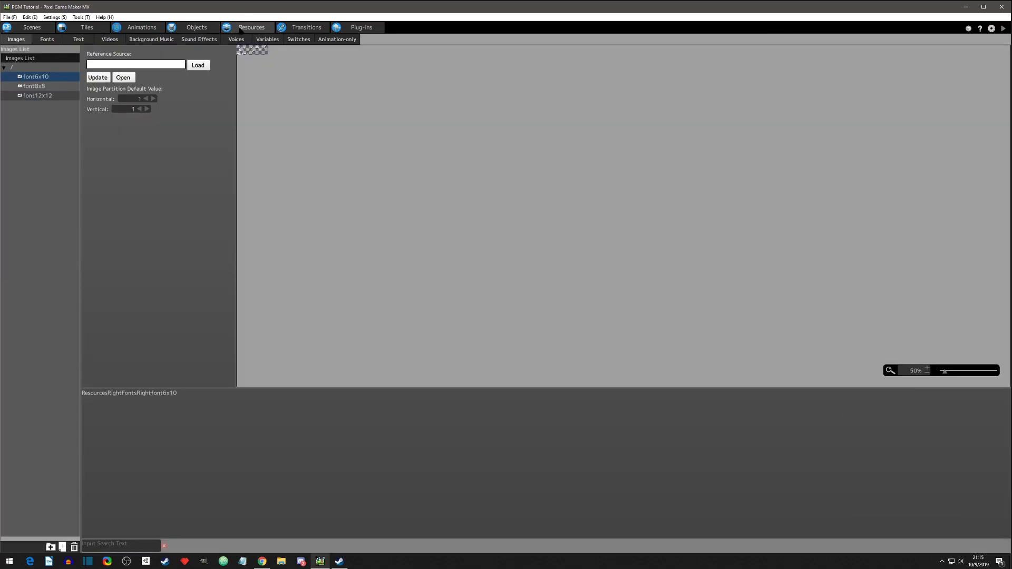
pyautogui.click(141, 27)
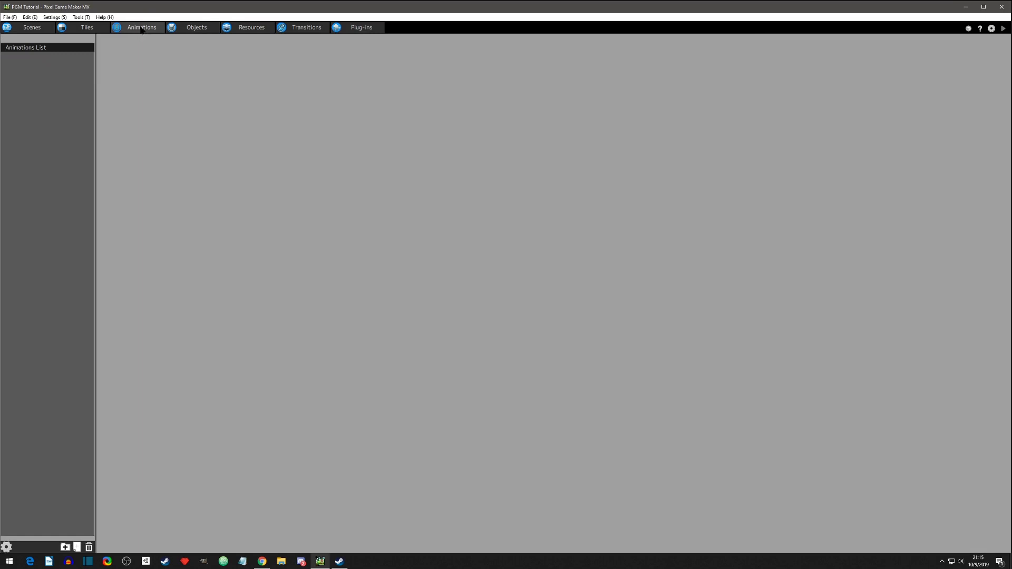
pyautogui.click(197, 27)
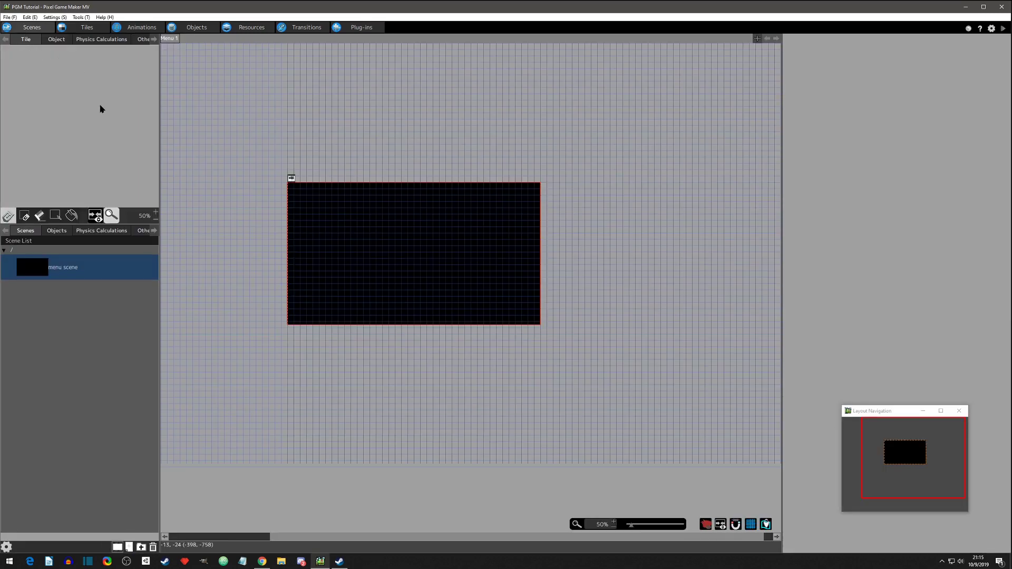
pyautogui.click(57, 39)
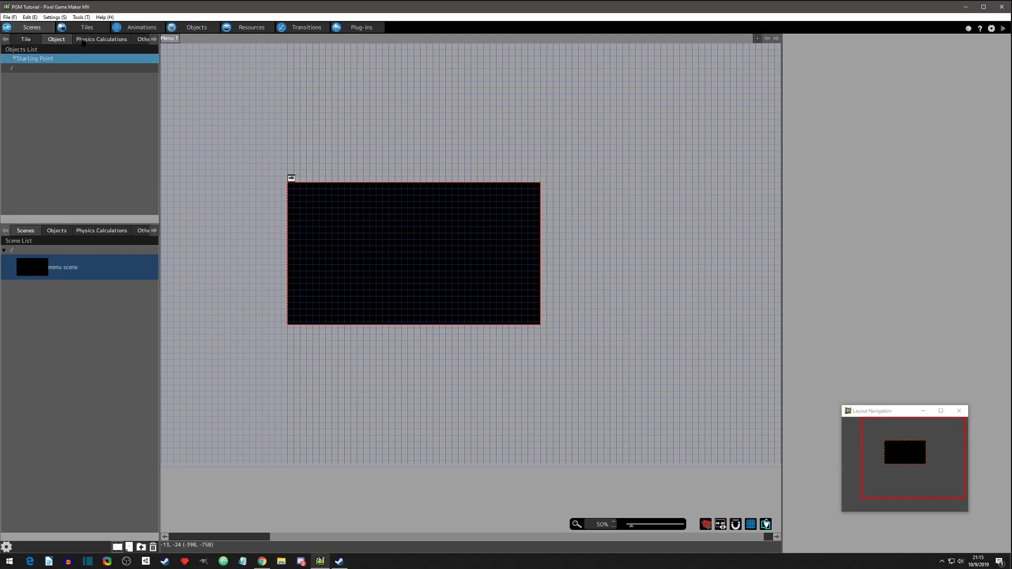
pyautogui.click(100, 38)
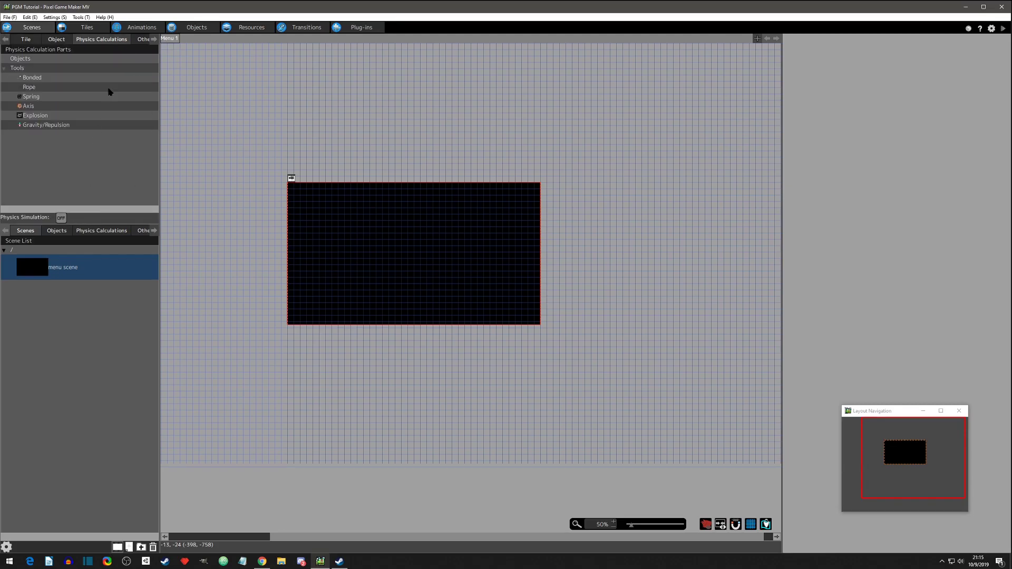
pyautogui.click(143, 39)
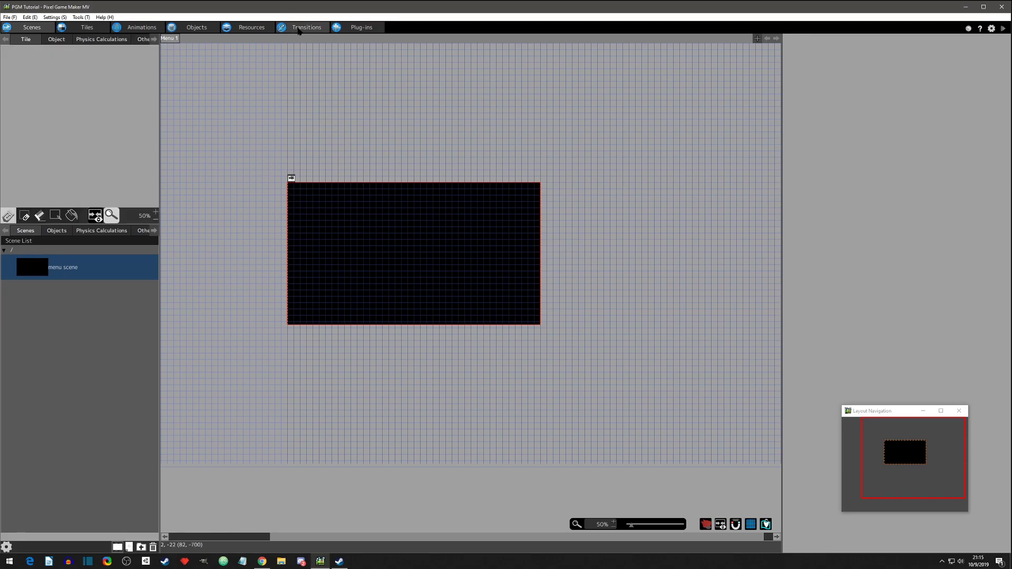
# Step: View the Transitions flow with its lone Start node, then the Resources editor
pyautogui.click(305, 27)
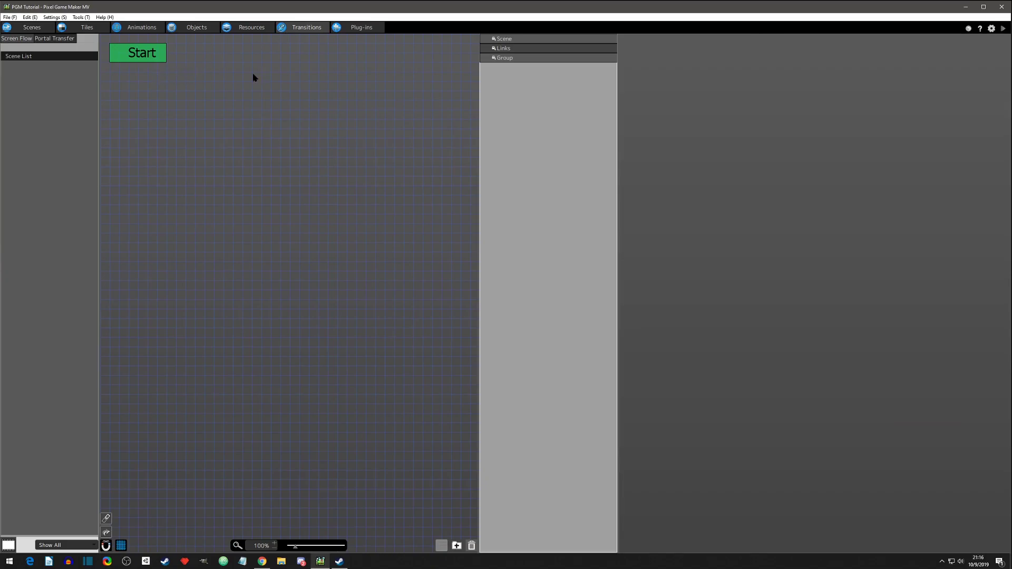
pyautogui.moveTo(236, 293)
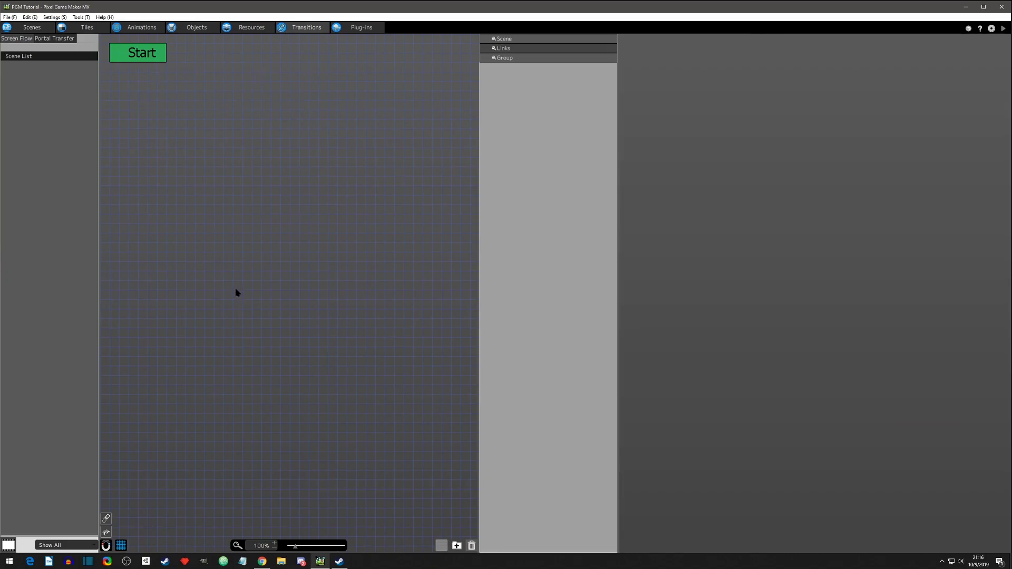
pyautogui.moveTo(270, 482)
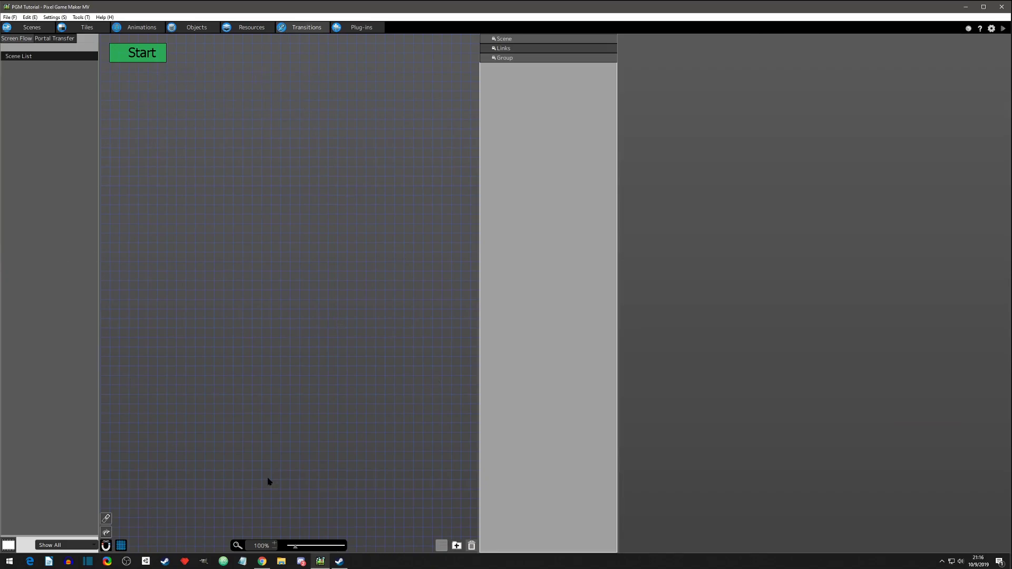
pyautogui.moveTo(240, 97)
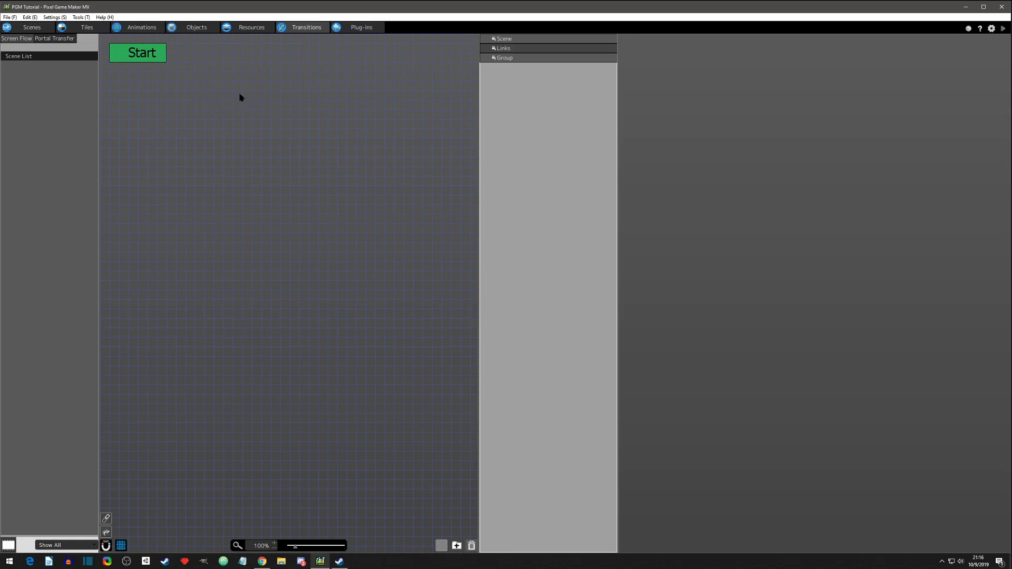
pyautogui.moveTo(163, 264)
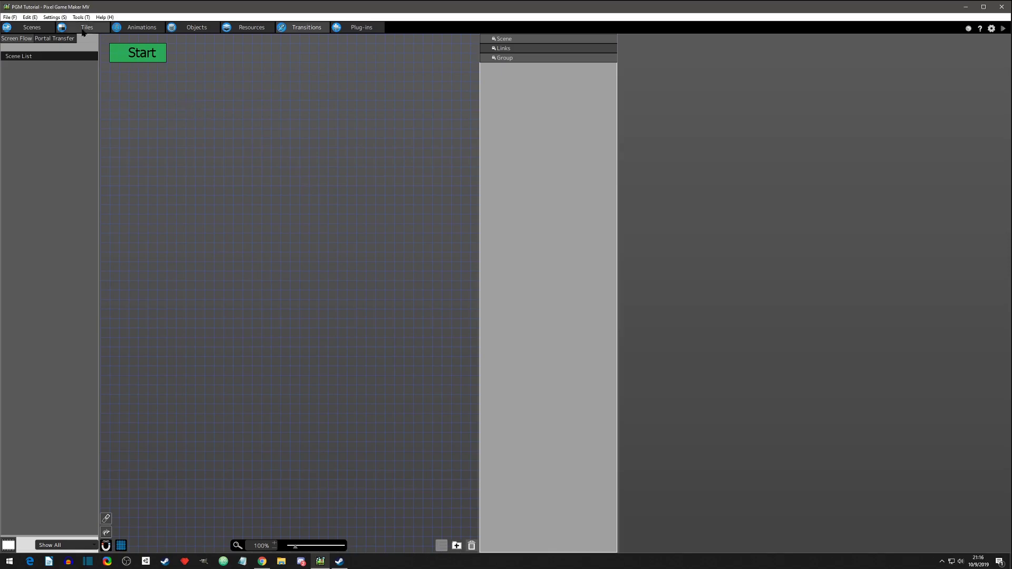
pyautogui.moveTo(244, 6)
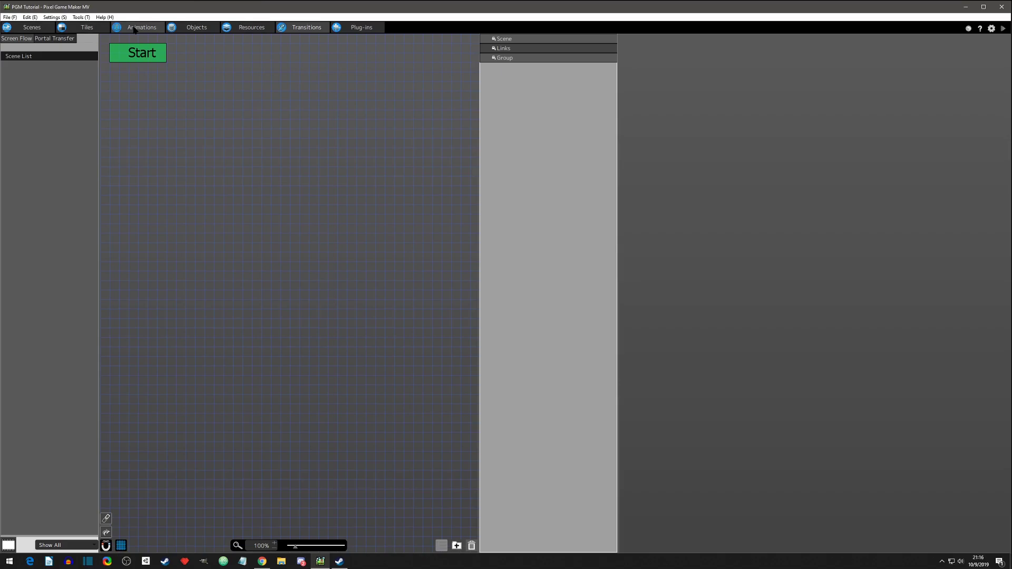
pyautogui.moveTo(147, 19)
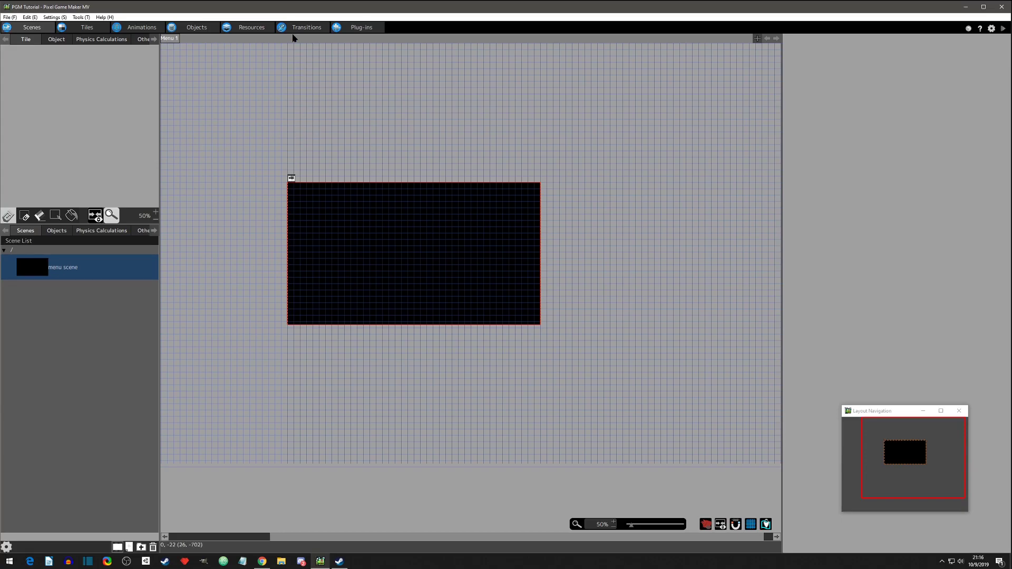
pyautogui.click(307, 27)
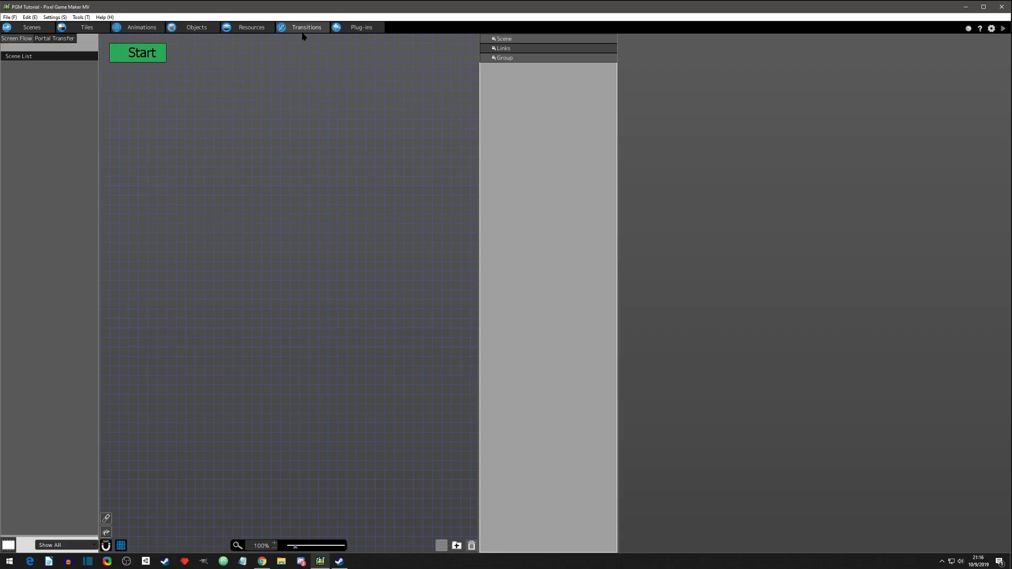
pyautogui.click(251, 27)
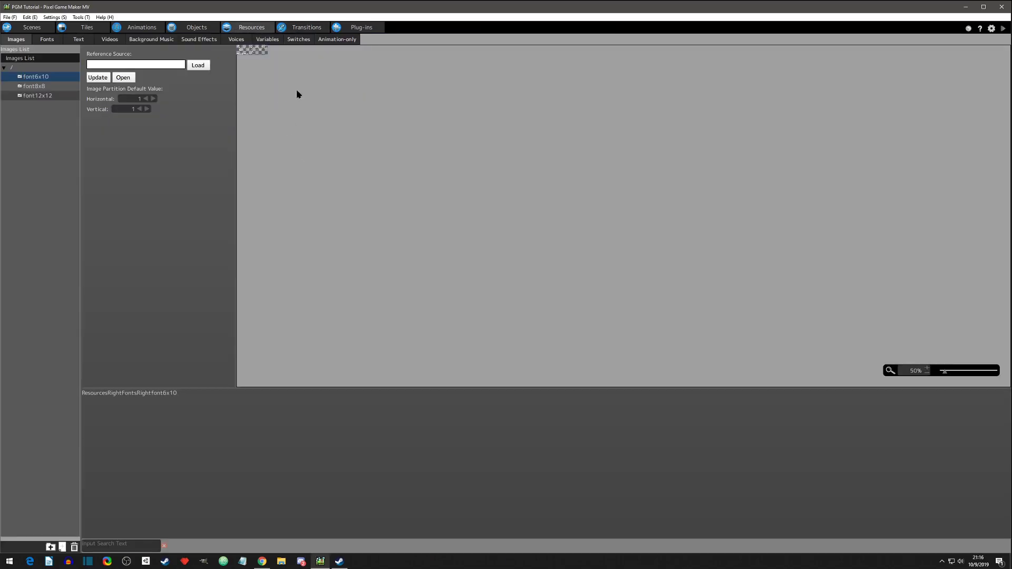
pyautogui.moveTo(967, 7)
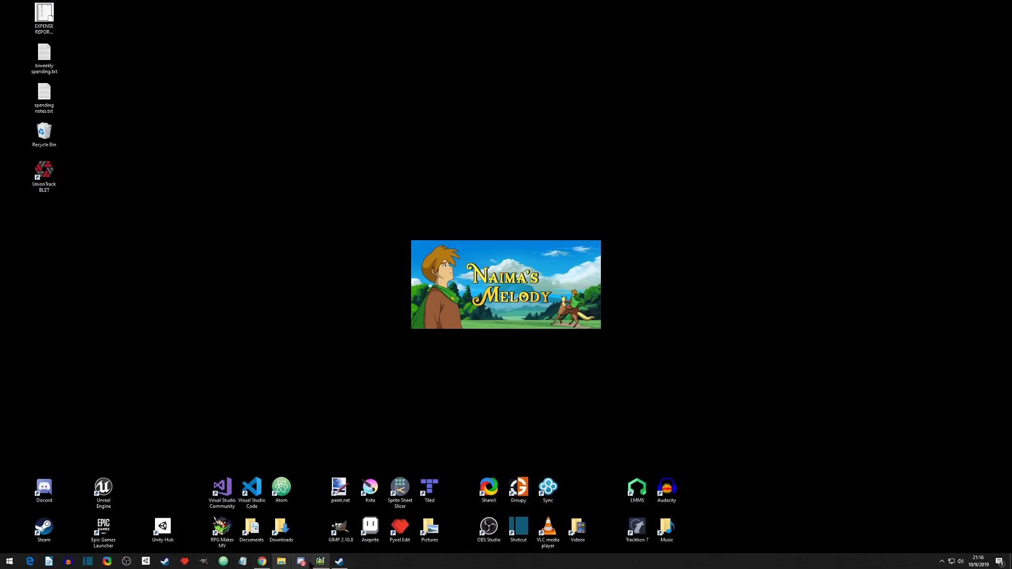
# Step: Bring up Steam and scroll through the Pixel Game Maker MV store page's description and links
pyautogui.click(338, 560)
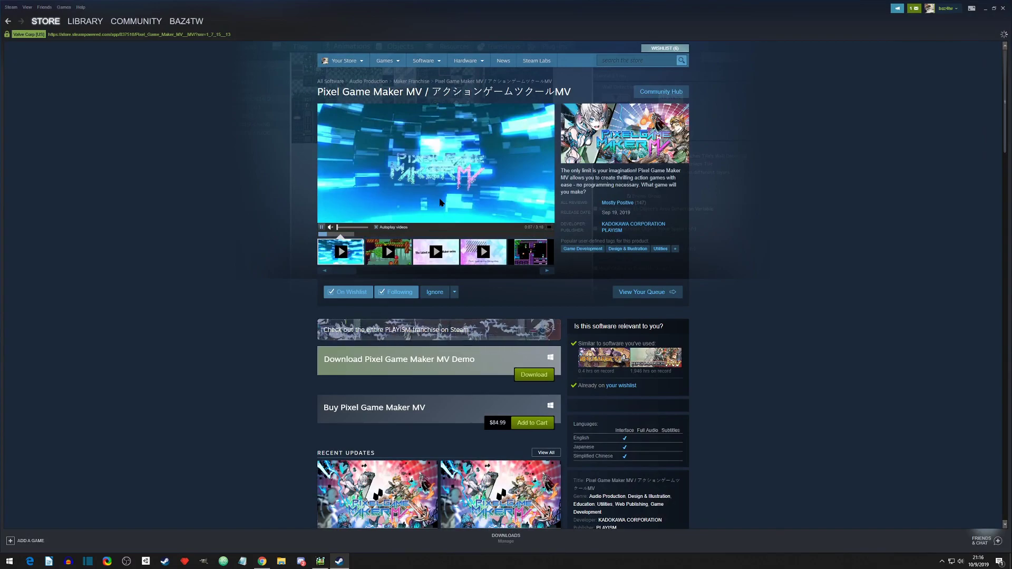
pyautogui.scroll(-3)
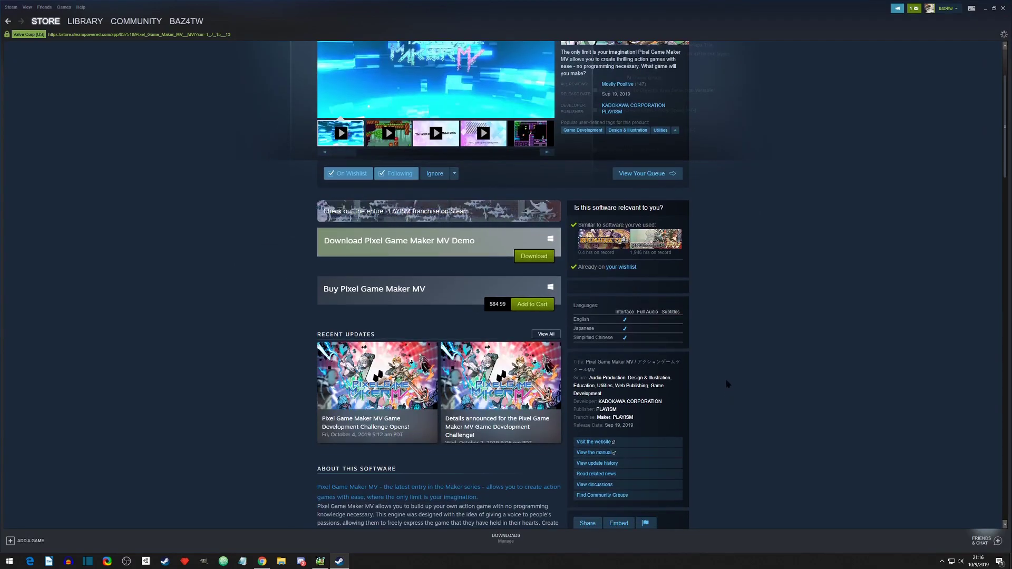
pyautogui.scroll(3)
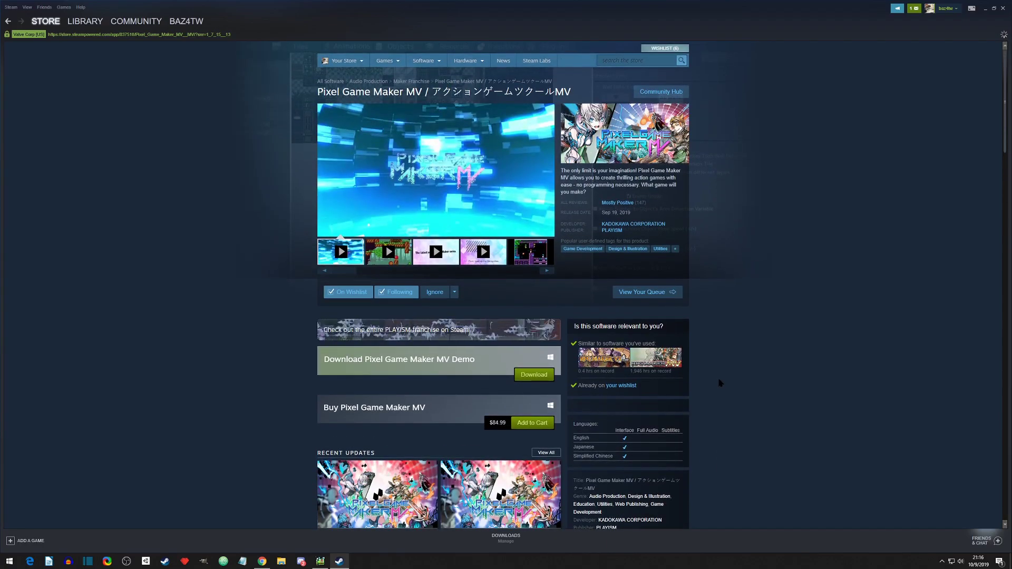
pyautogui.scroll(-3)
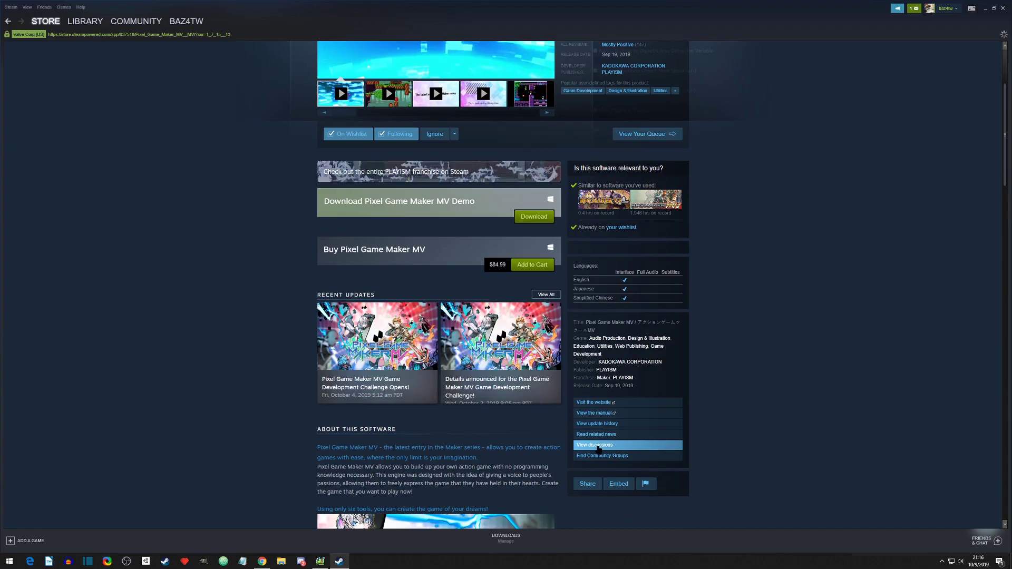
pyautogui.click(593, 445)
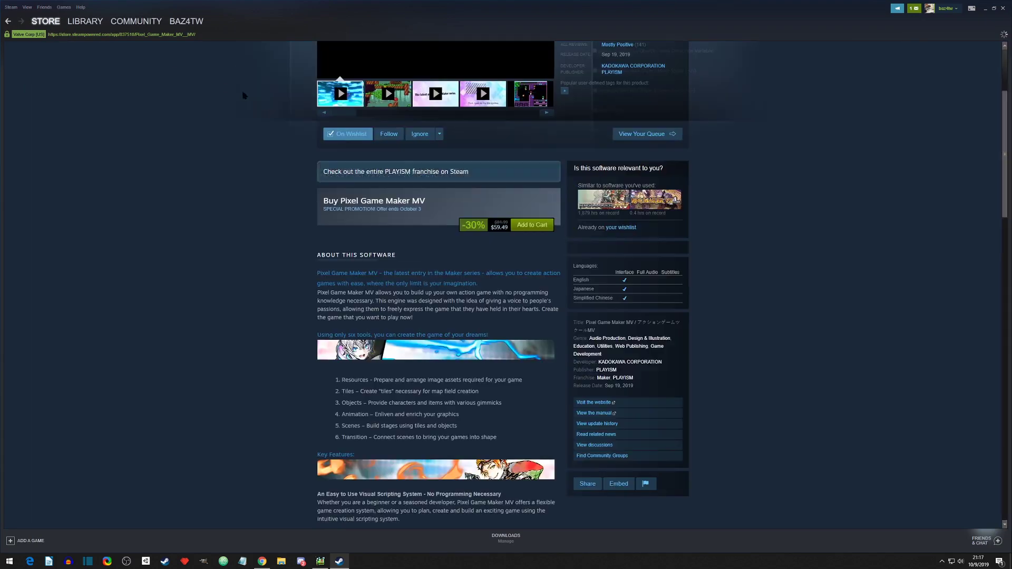
pyautogui.scroll(3)
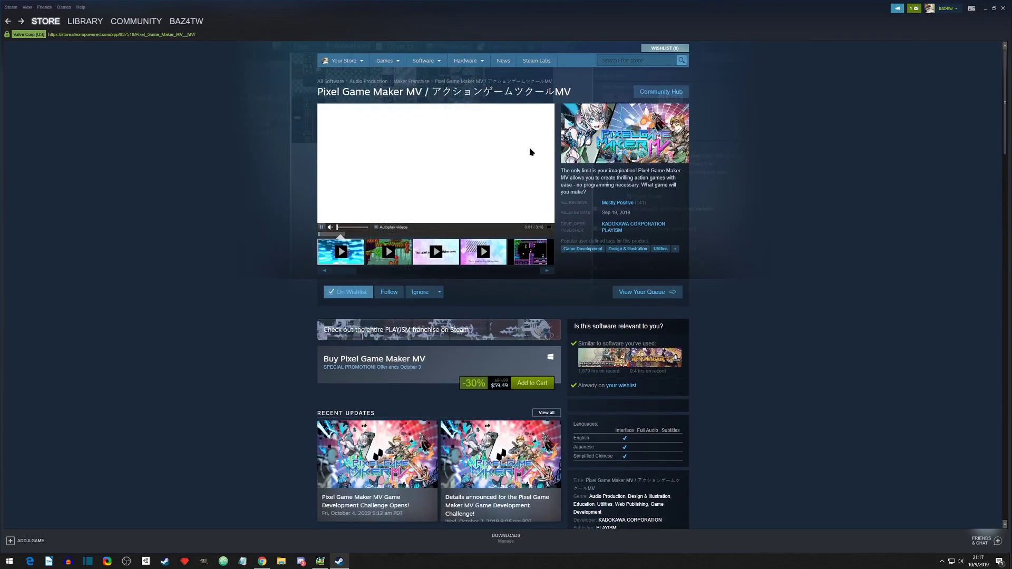
pyautogui.scroll(-3)
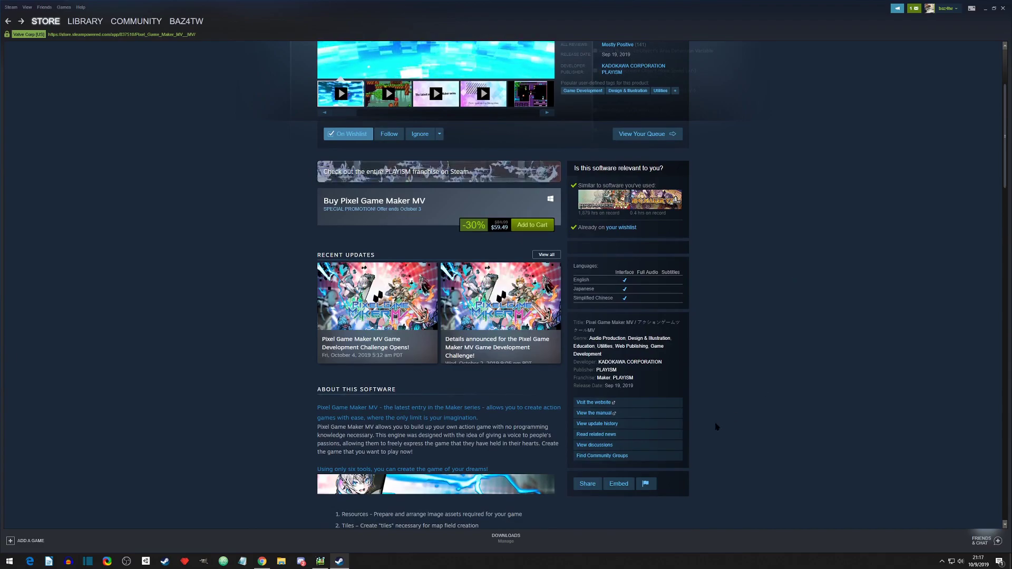
# Step: Open 'View discussions' to show the Pixel Game Maker MV community forum
pyautogui.click(594, 445)
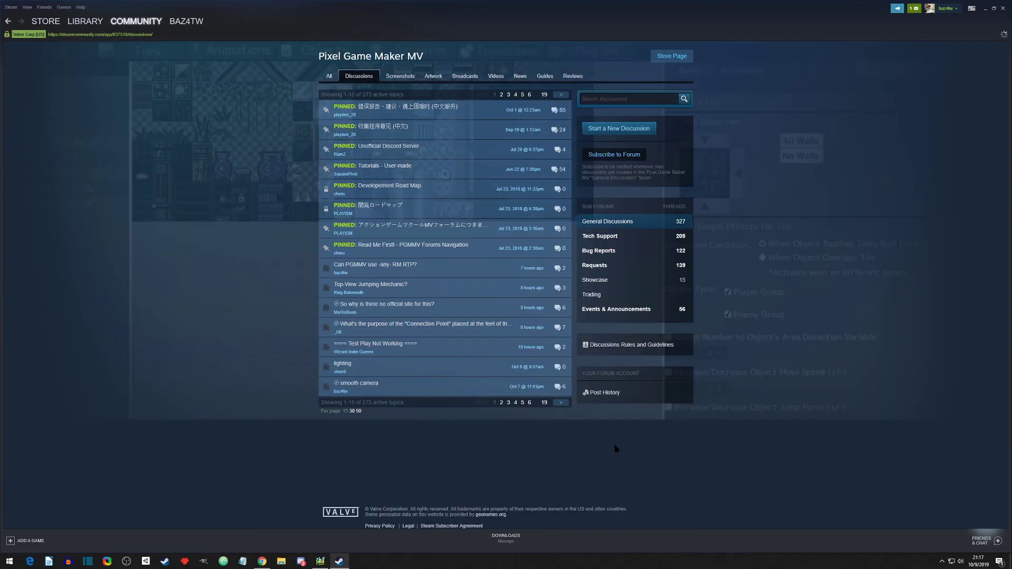
pyautogui.moveTo(423, 323)
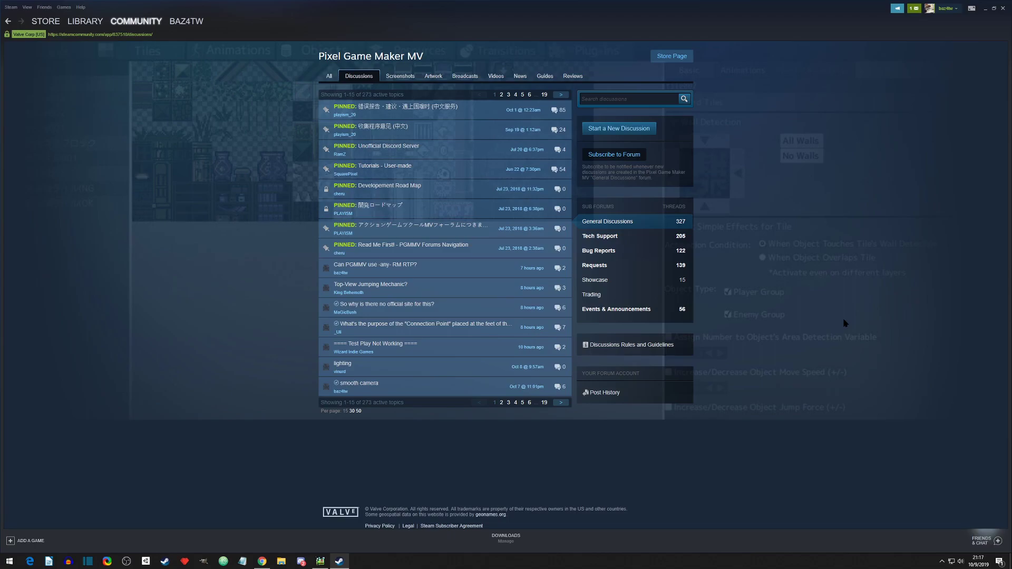
pyautogui.moveTo(764, 313)
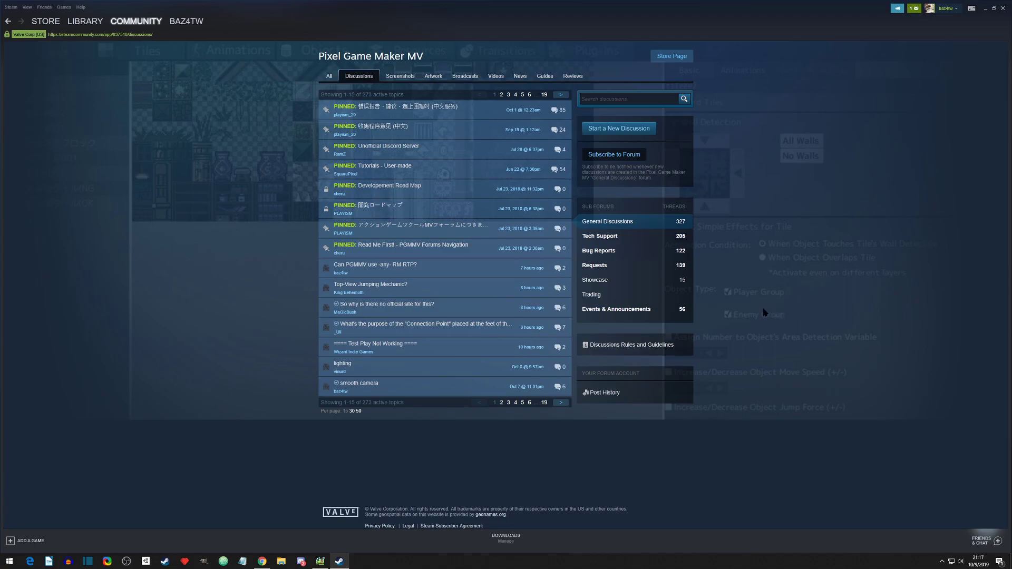
pyautogui.moveTo(733, 321)
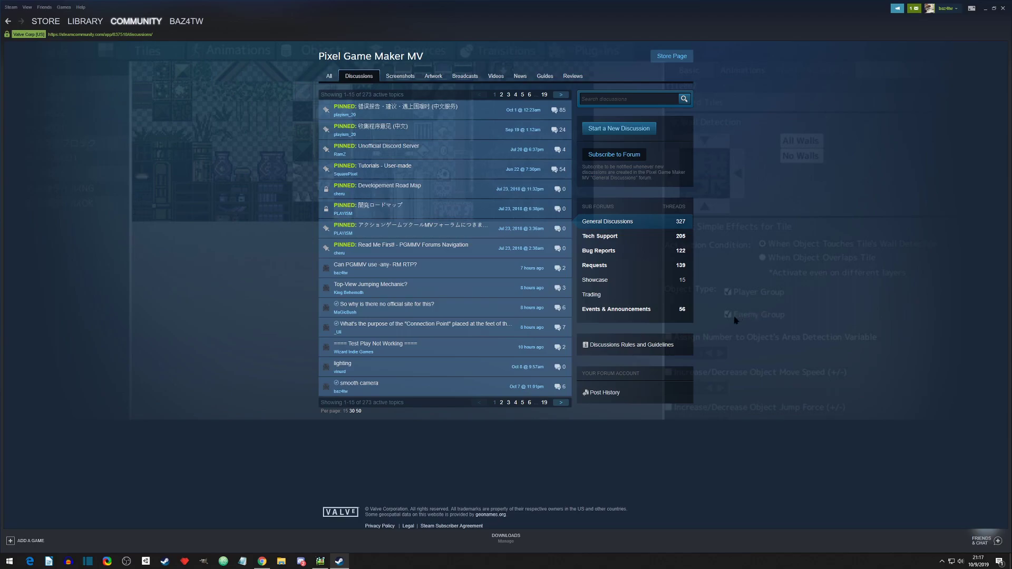
pyautogui.moveTo(721, 362)
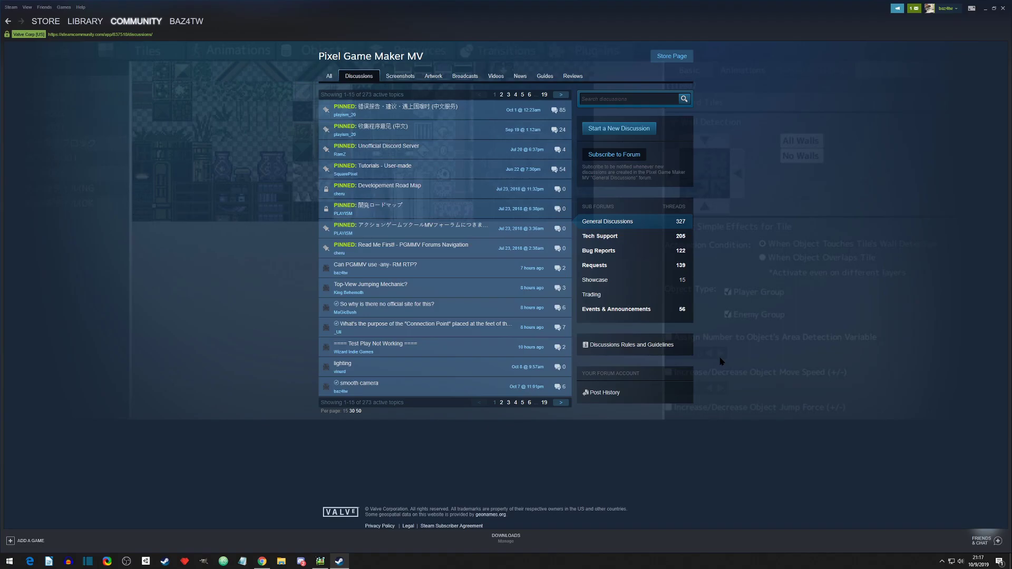
pyautogui.moveTo(413, 307)
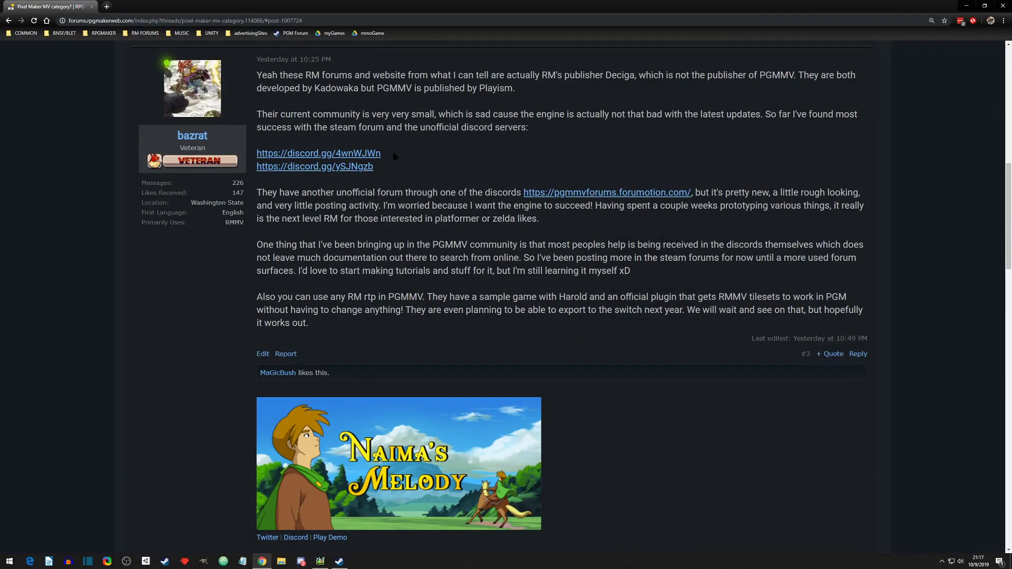
# Step: Read the PGMMV community and Discord forum post, then return to the PGM Tutorial editor
pyautogui.moveTo(256, 153); pyautogui.dragTo(373, 166)
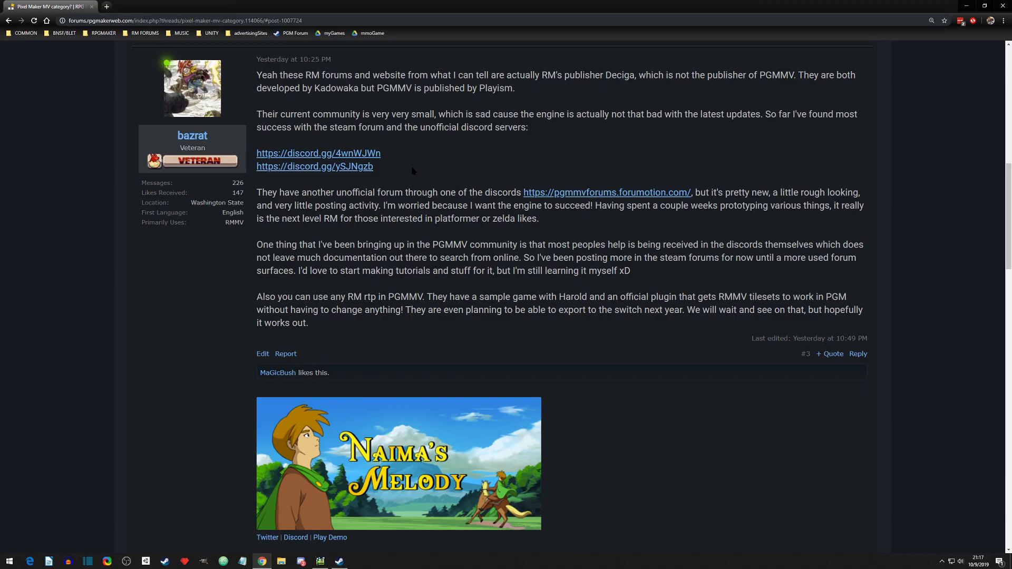
pyautogui.moveTo(410, 87)
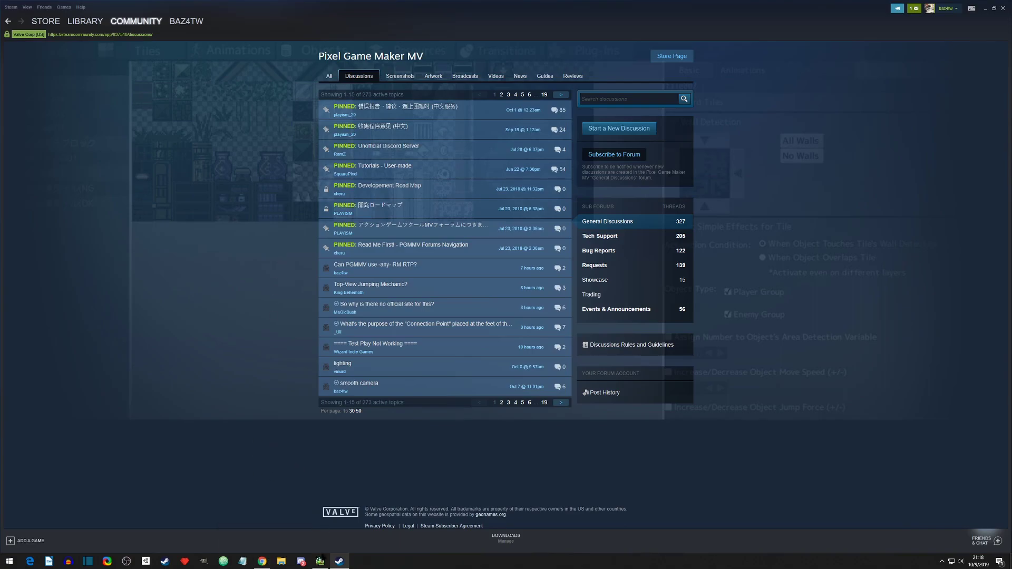
pyautogui.click(318, 560)
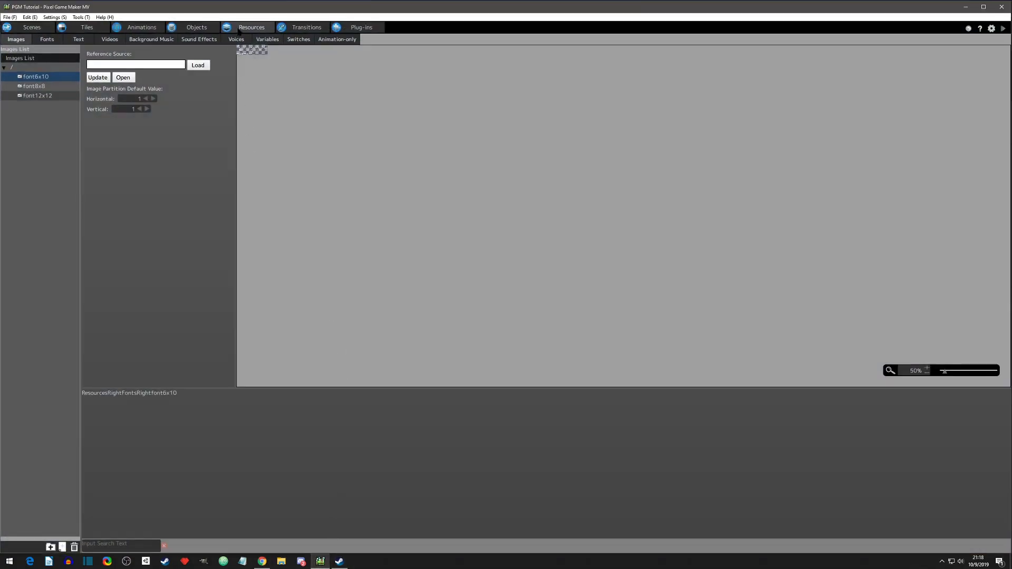